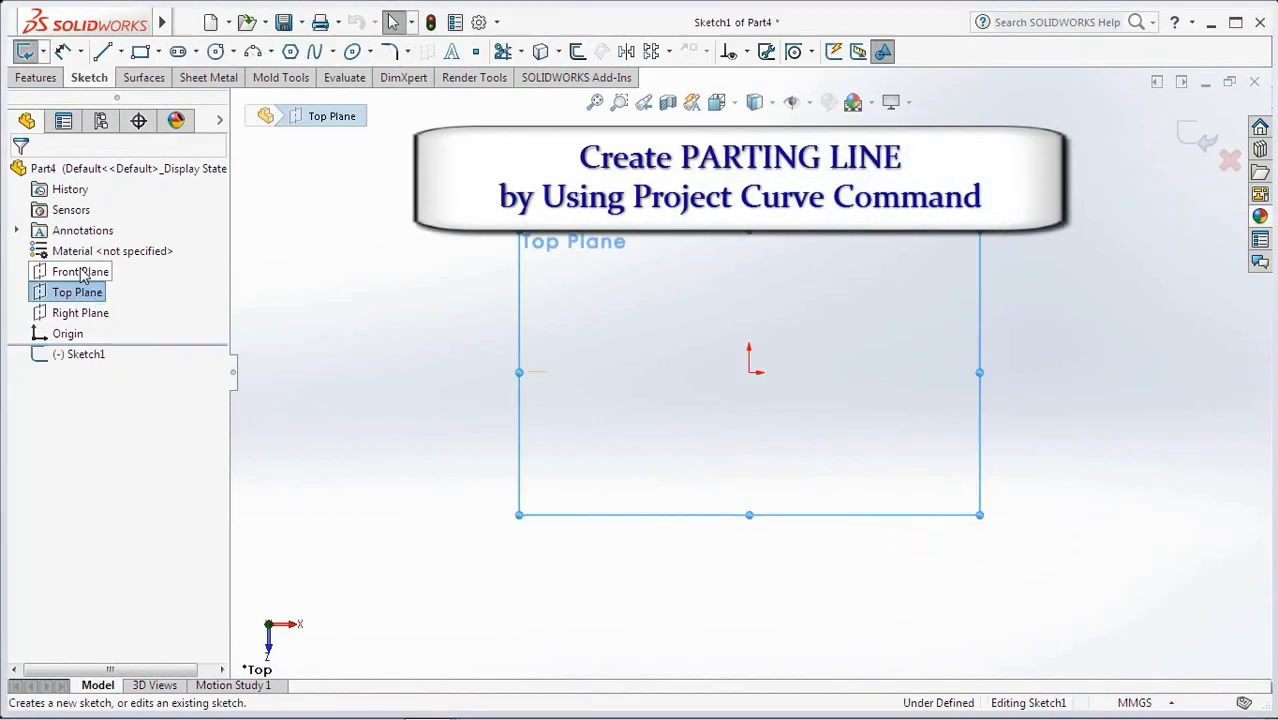
Sketch a centerline on the Top Plane with stepped layout rectangles for bowl and handle
{"action": "left_click", "coordinate": [140, 52]}
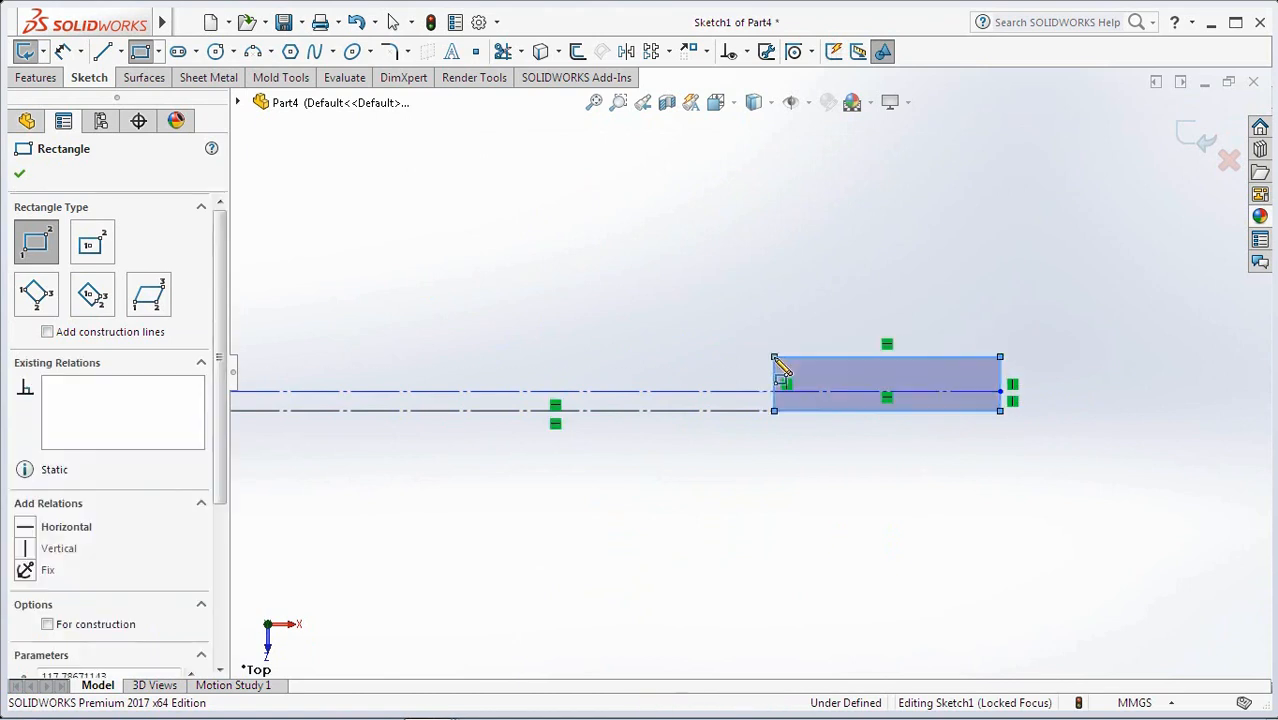
{"action": "left_click", "coordinate": [48, 624]}
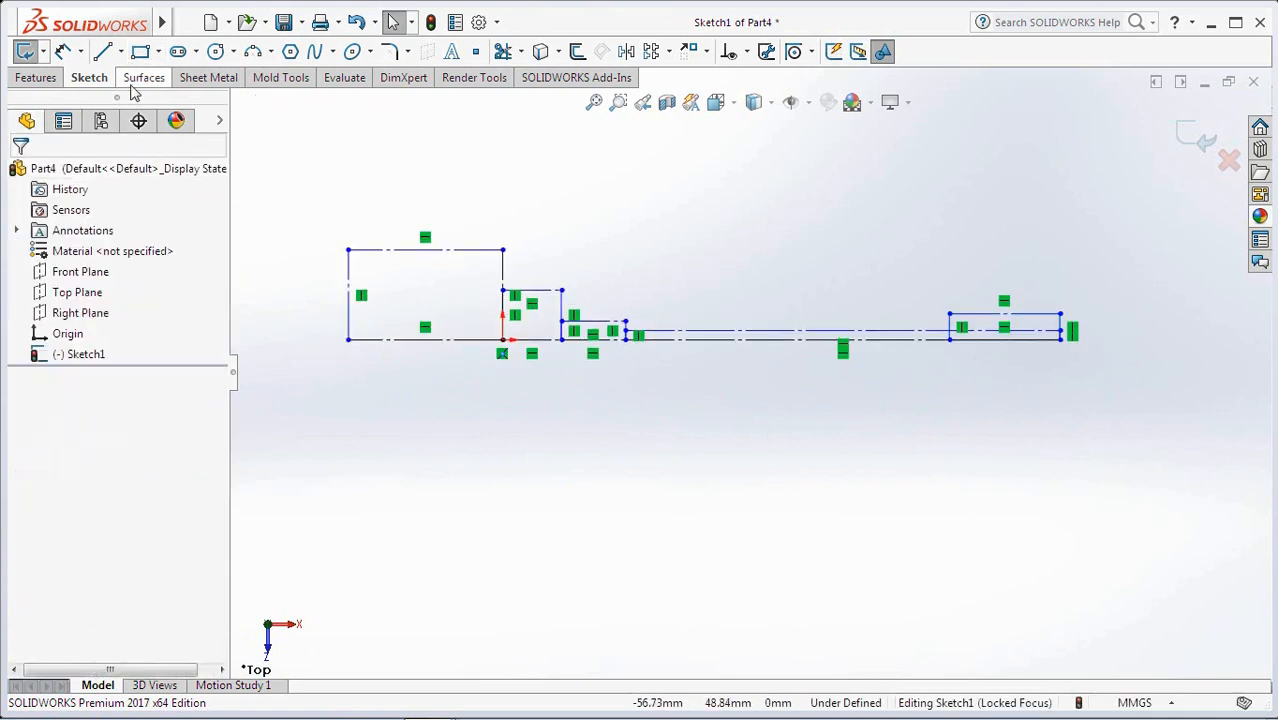
{"action": "left_click", "coordinate": [426, 252]}
{"action": "type", "text": "11"}
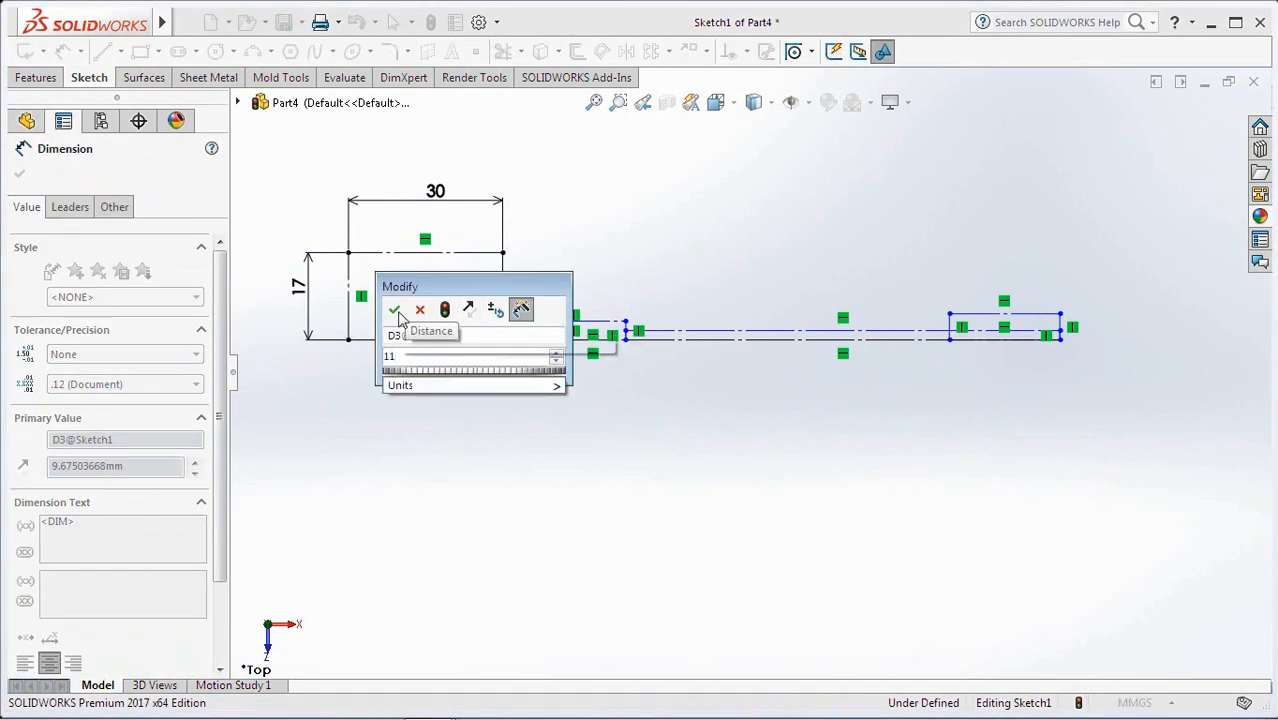
Dimension the layout rectangles: width 30 and heights 17, 11, 5.50 and 3
{"action": "left_click", "coordinate": [396, 308]}
{"action": "type", "text": "12"}
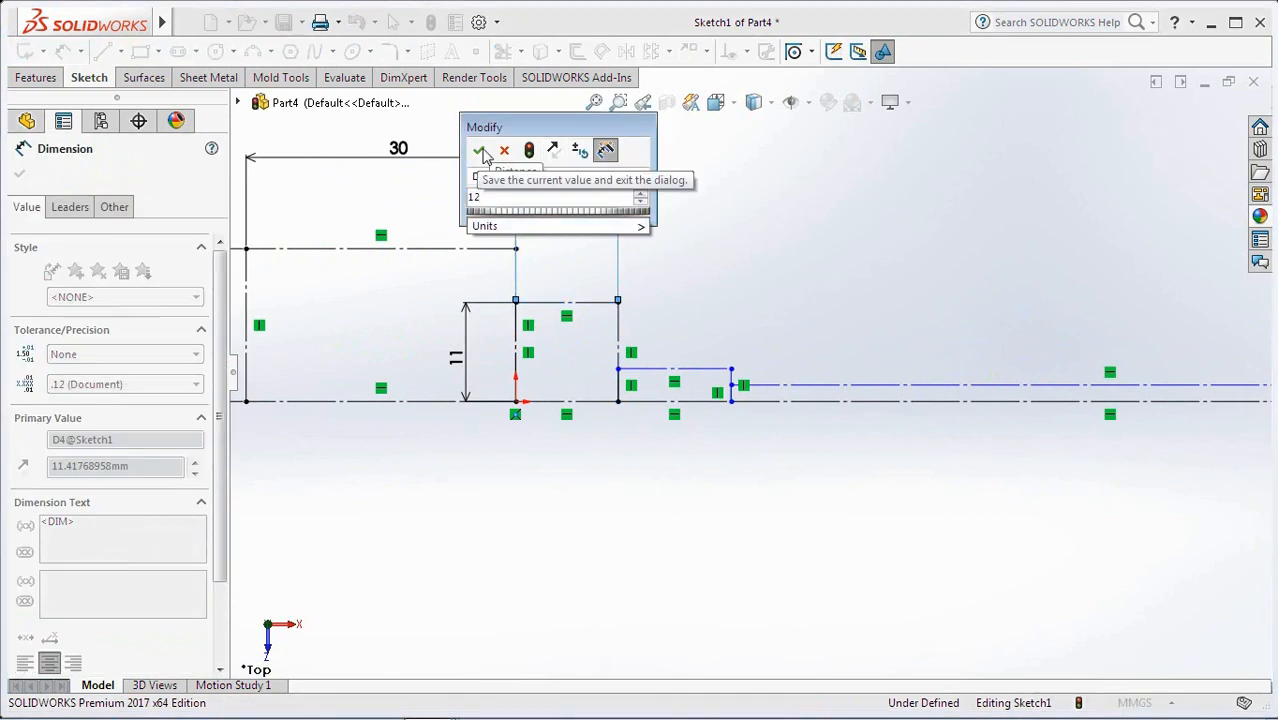
{"action": "left_click", "coordinate": [480, 150]}
{"action": "type", "text": "2"}
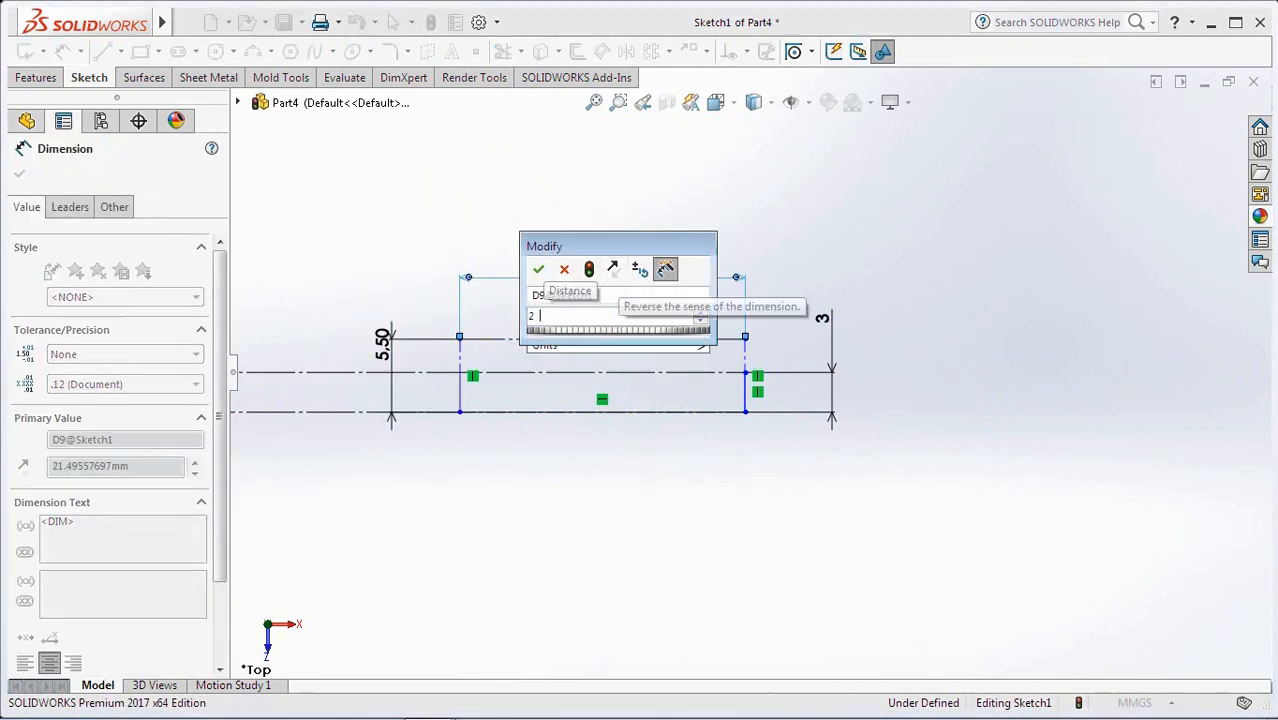
{"action": "left_click", "coordinate": [538, 268]}
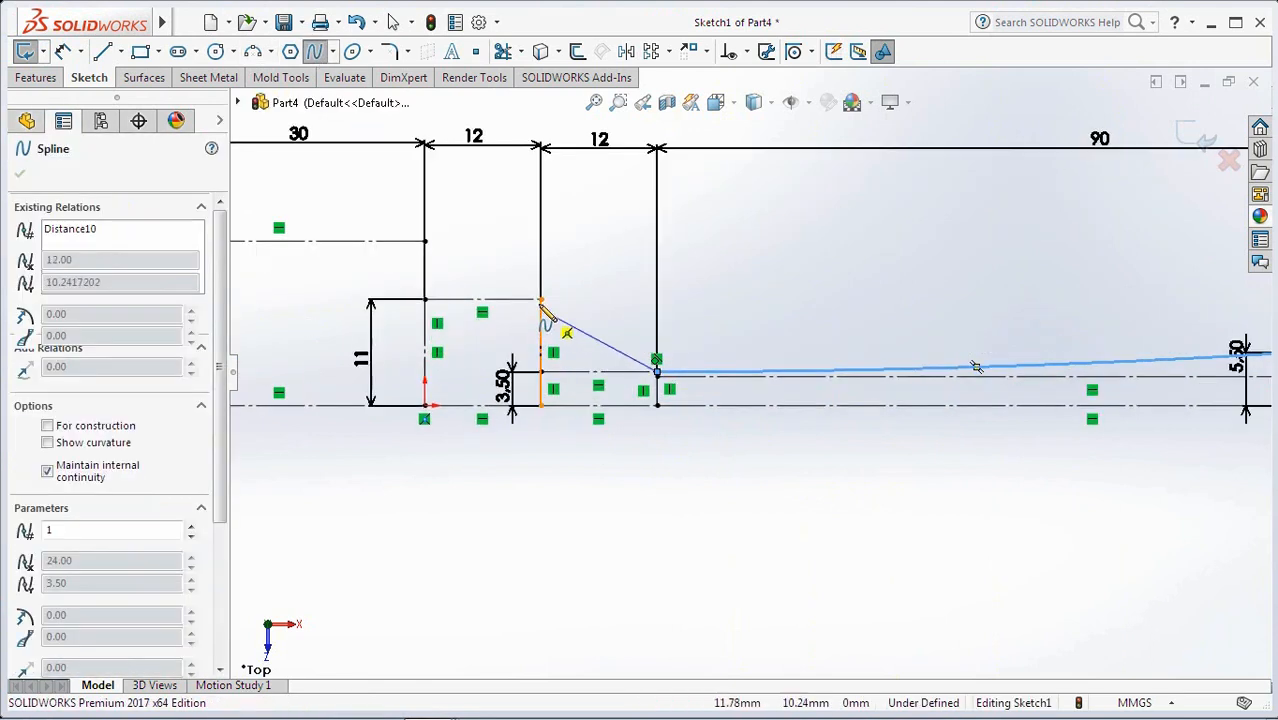
Trace half the spoon outline with a spline along the handle, tangent to the arc
{"action": "left_click_drag", "start_coordinate": [544, 320], "coordinate": [330, 400]}
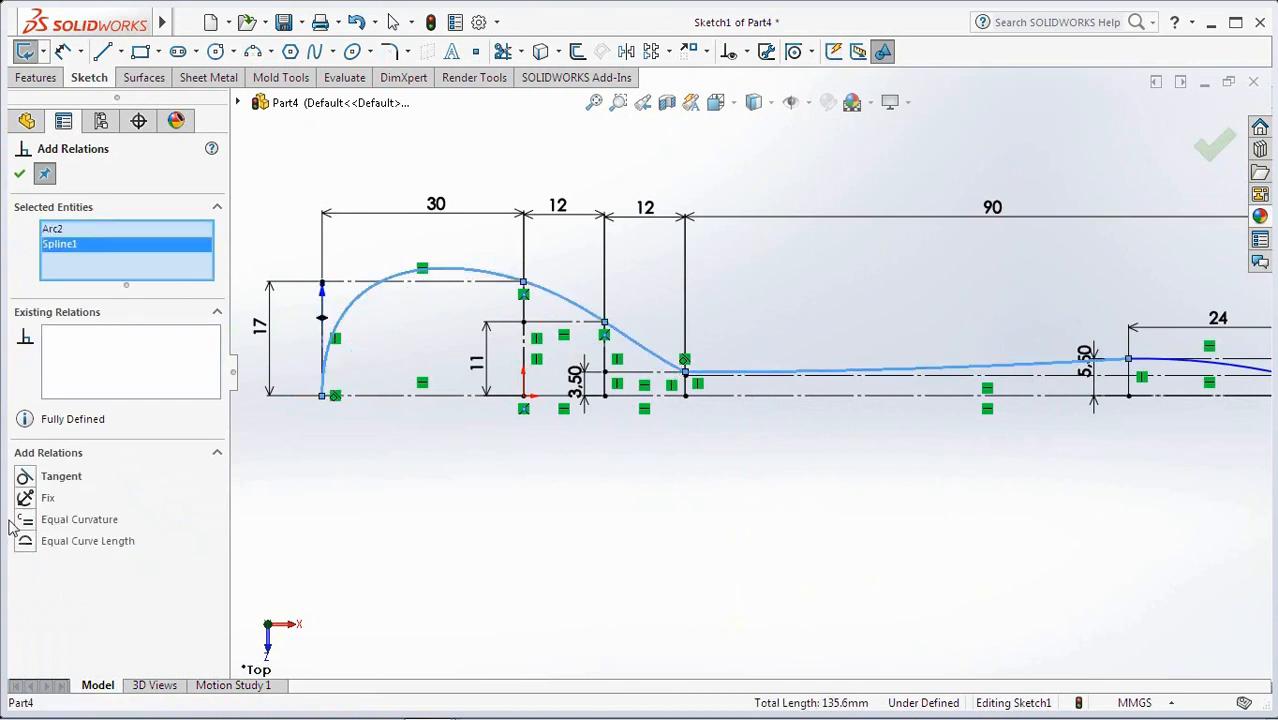
{"action": "left_click", "coordinate": [60, 476]}
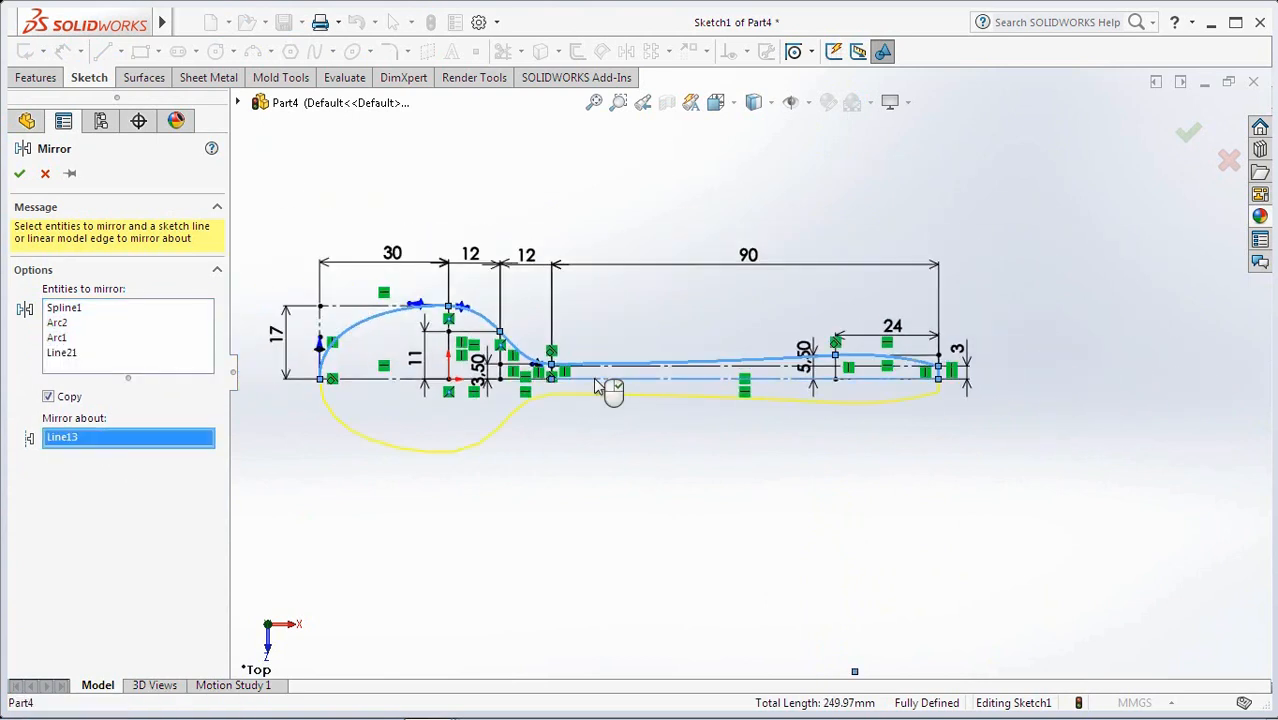
Mirror the half outline about the centerline into a complete spoon outline
{"action": "left_click", "coordinate": [20, 172]}
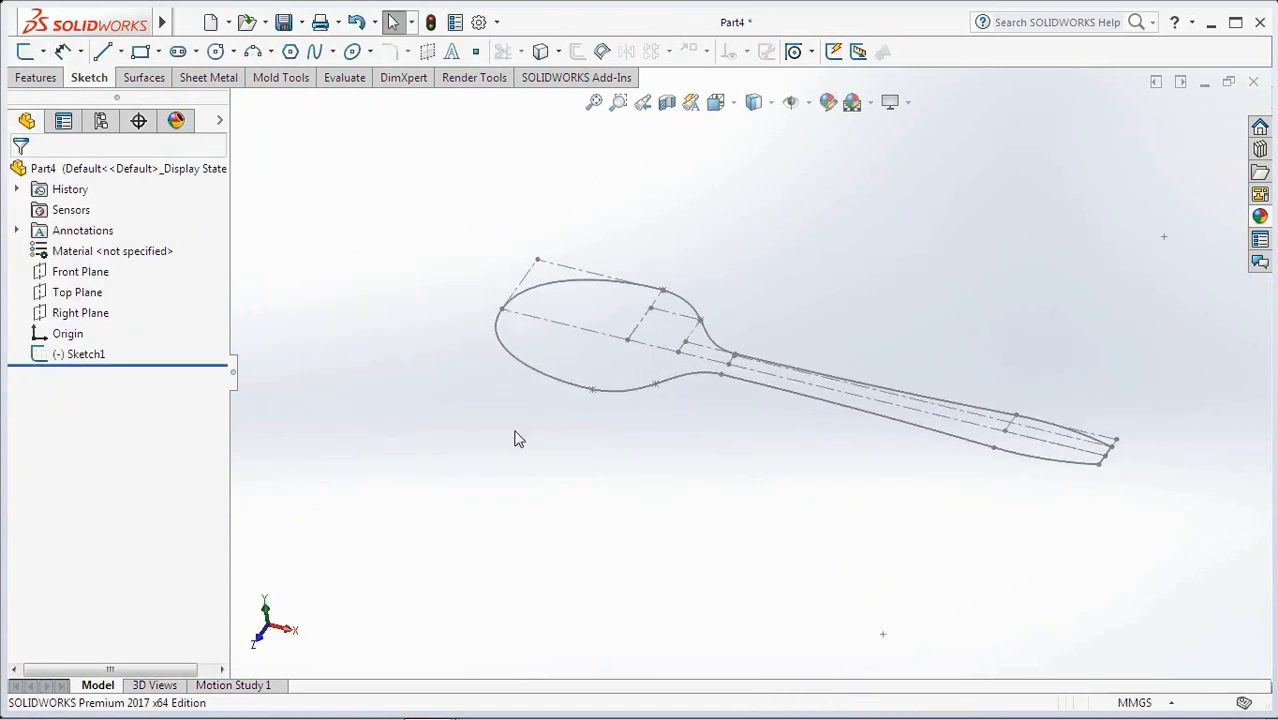
Start the Front Plane side-profile sketch with a dimensioned handle rectangle
{"action": "left_click", "coordinate": [80, 272]}
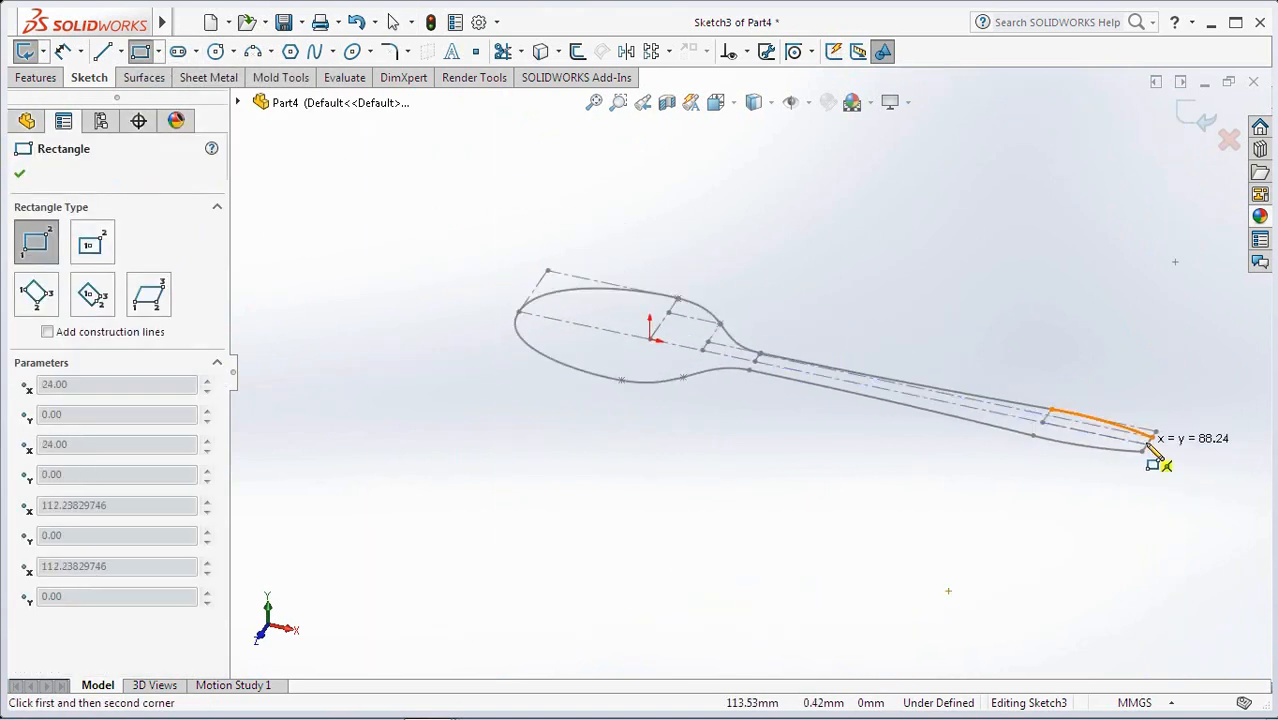
{"action": "left_click", "coordinate": [48, 624]}
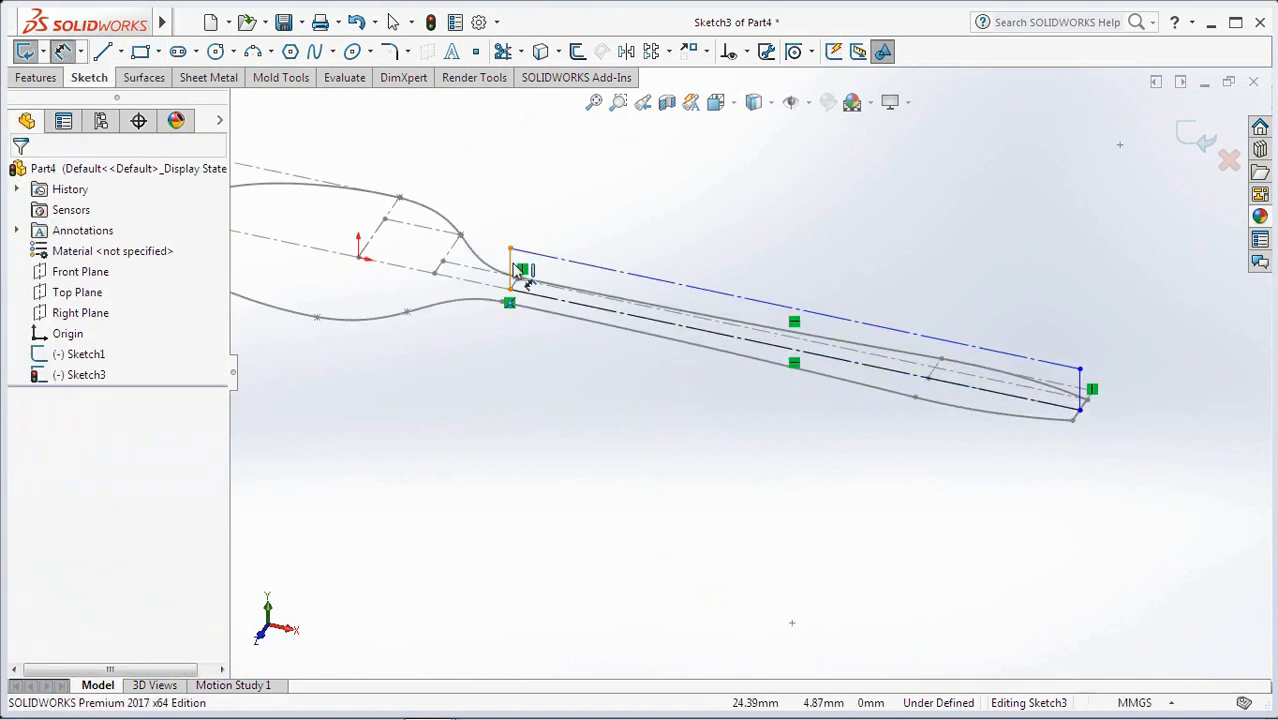
{"action": "left_click", "coordinate": [520, 270]}
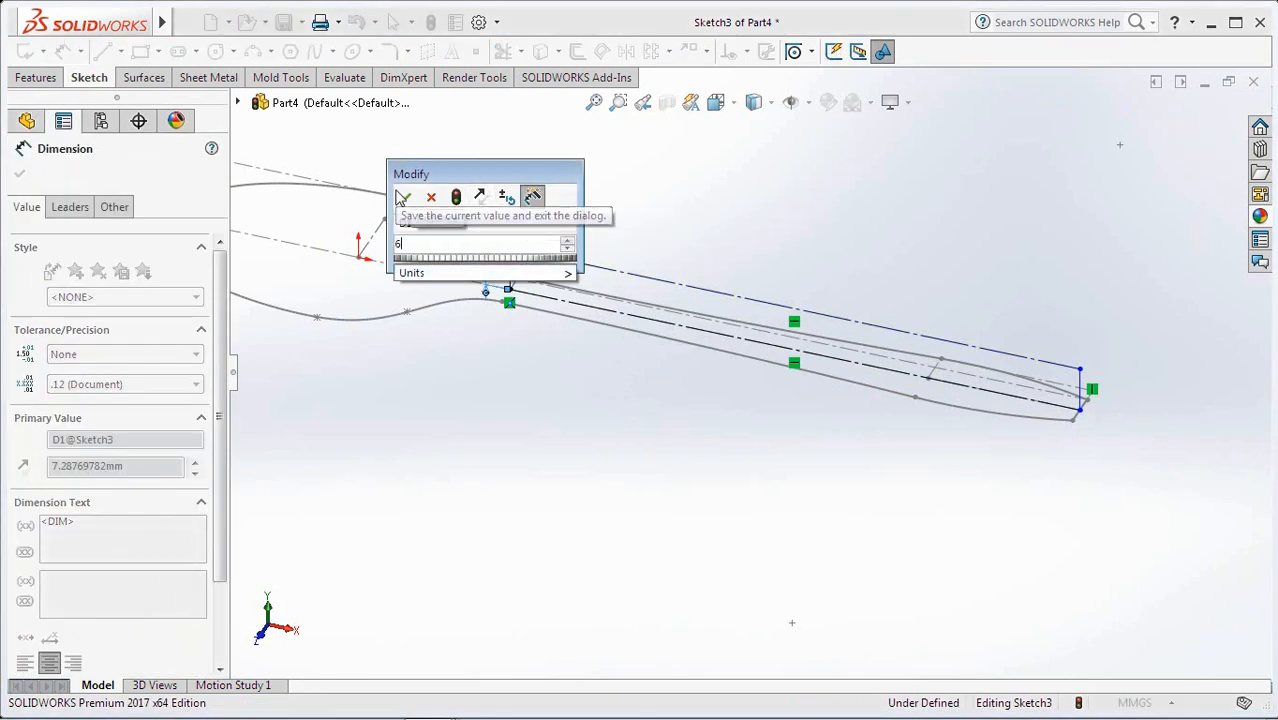
{"action": "left_click", "coordinate": [402, 196]}
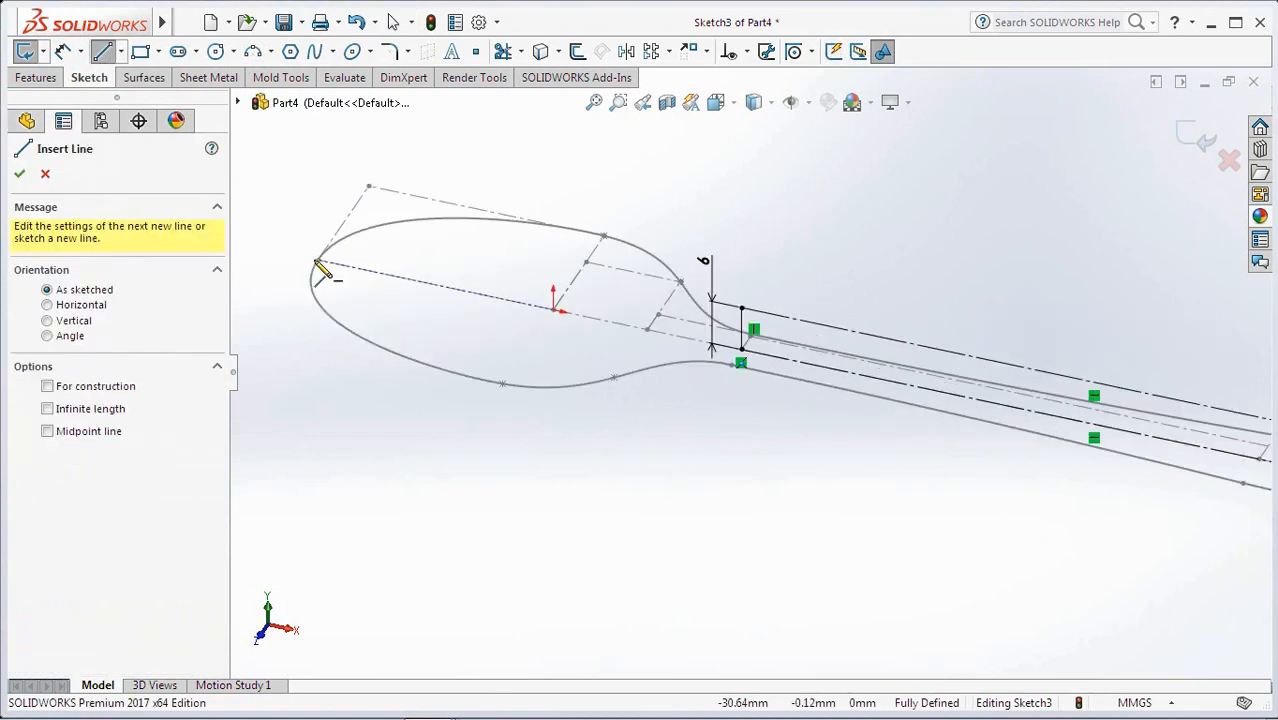
Draw the sloped step of 6 and the shallow handle arc 2 high, fully defined
{"action": "left_click_drag", "start_coordinate": [318, 272], "coordinate": [650, 330]}
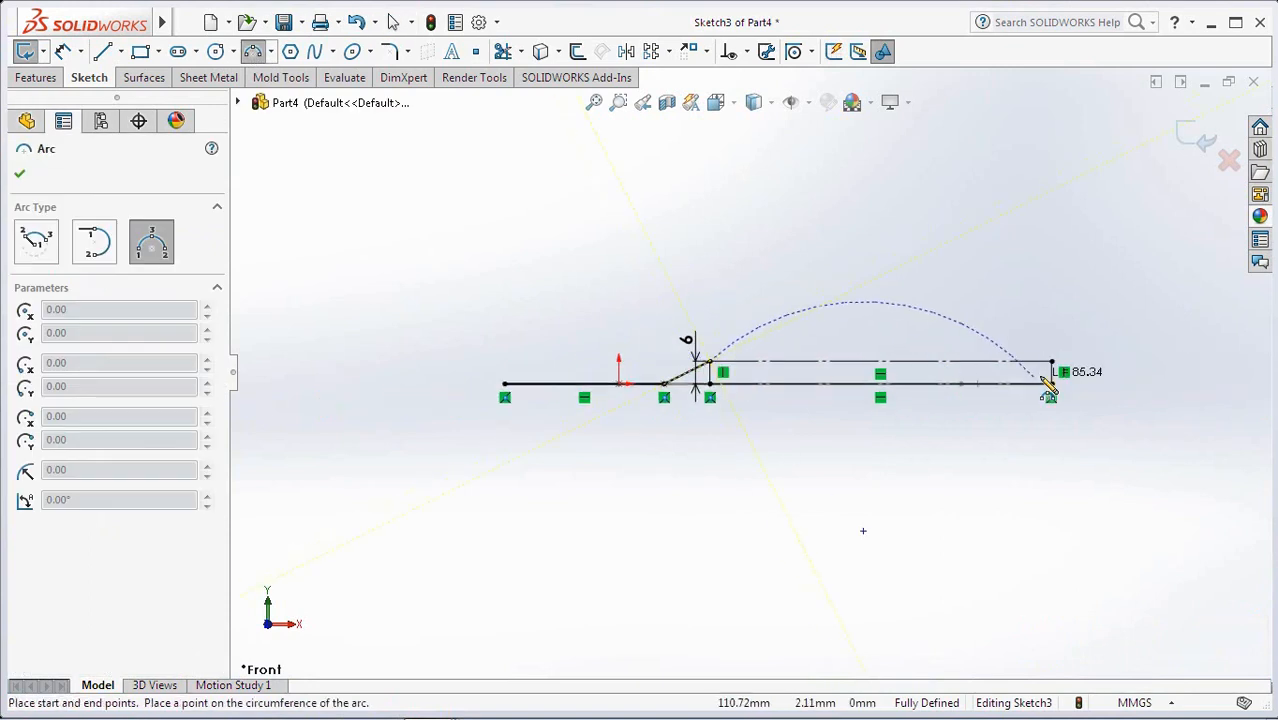
{"action": "left_click", "coordinate": [1050, 390]}
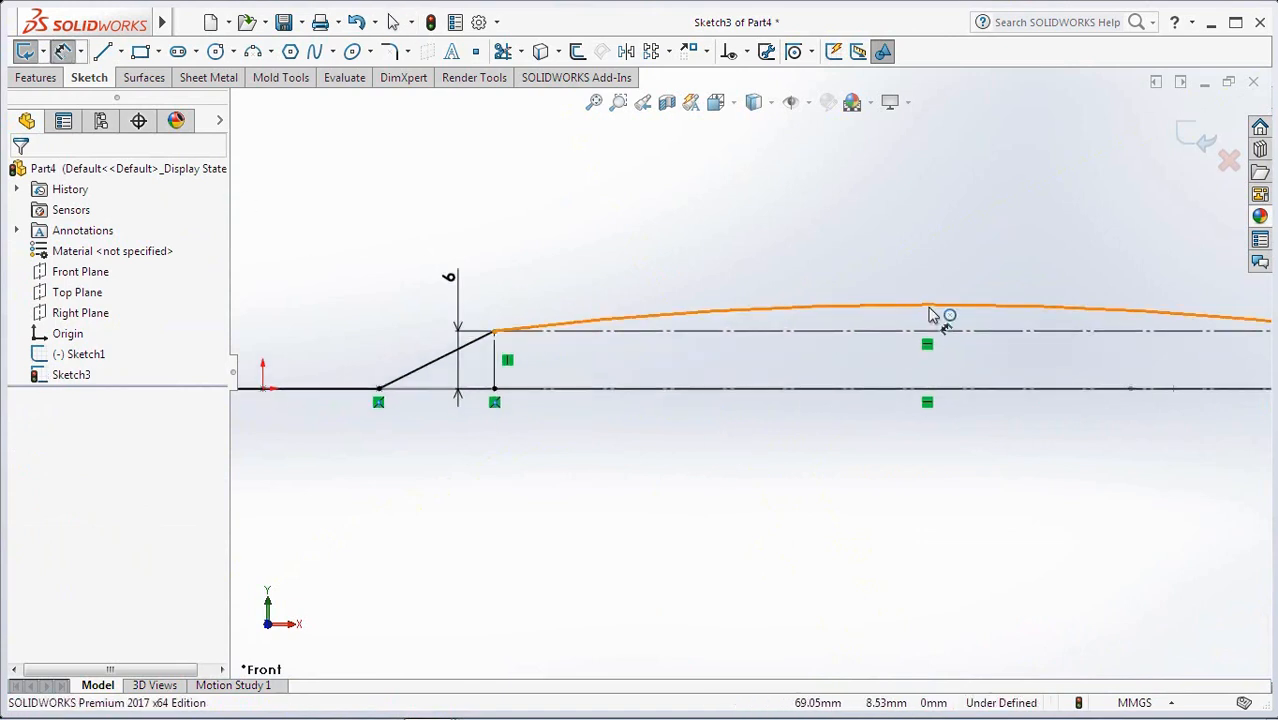
{"action": "left_click", "coordinate": [928, 316]}
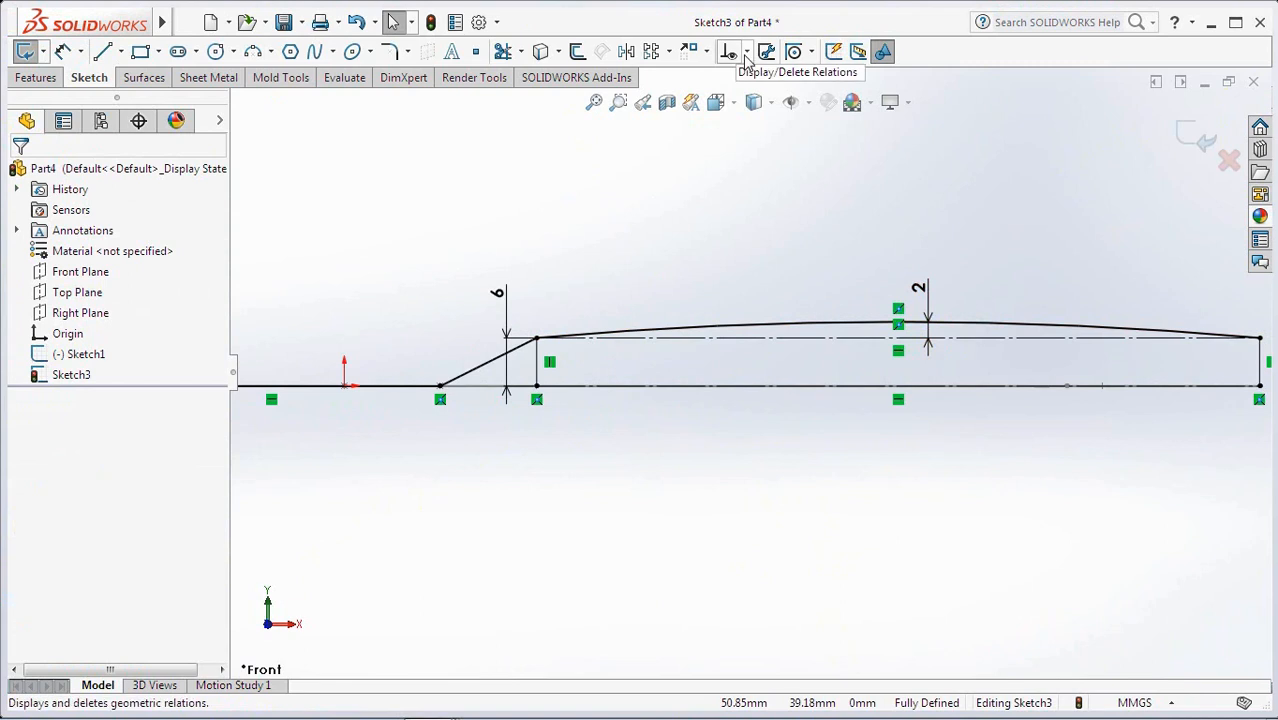
{"action": "left_click", "coordinate": [728, 52]}
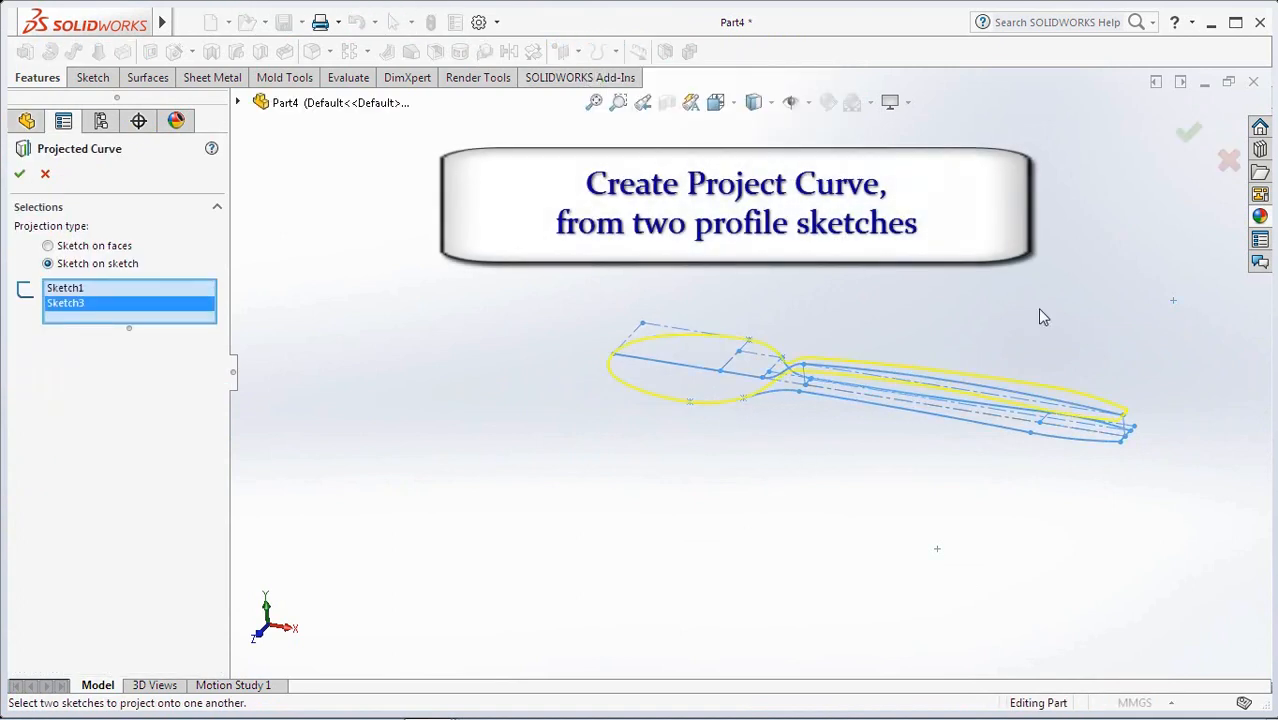
Project Sketch1 and Sketch3 into Curve1, the 3D spoon outline, and begin Sketch4
{"action": "left_click", "coordinate": [18, 172]}
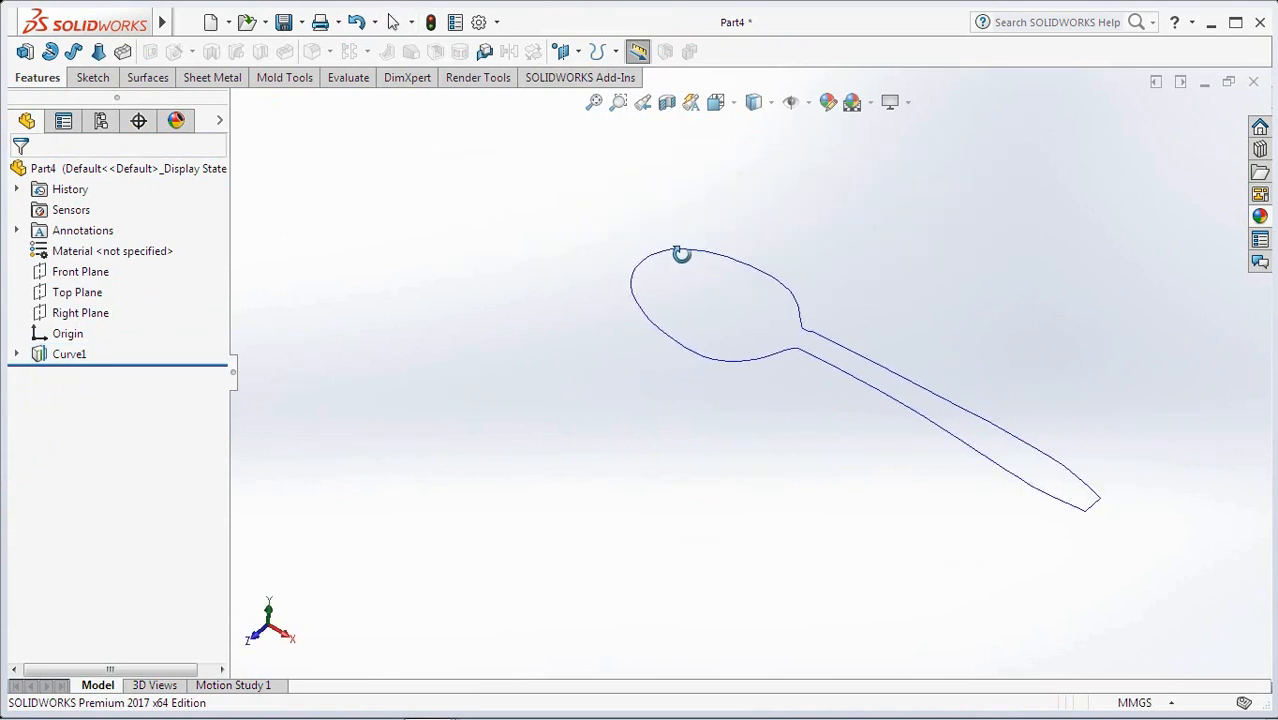
{"action": "left_click", "coordinate": [16, 354]}
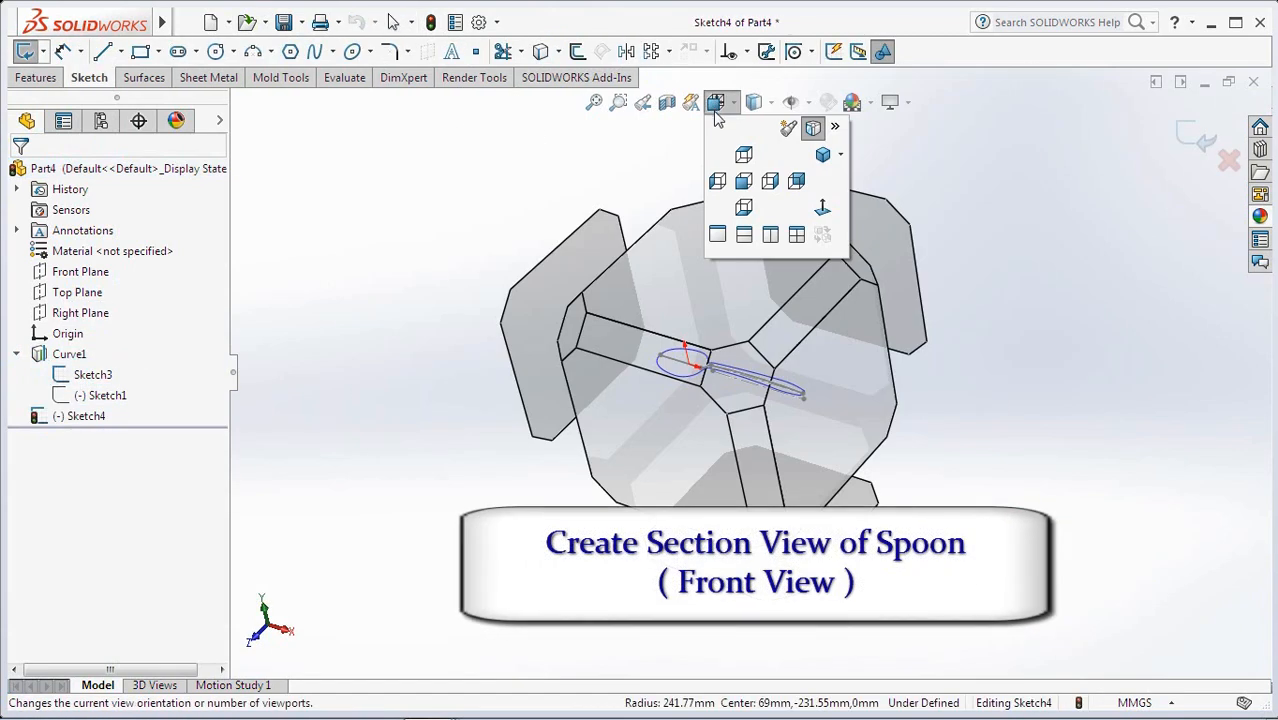
Sketch the underside profile: handle arc 2.50 high and bowl depth 10
{"action": "left_click", "coordinate": [742, 154]}
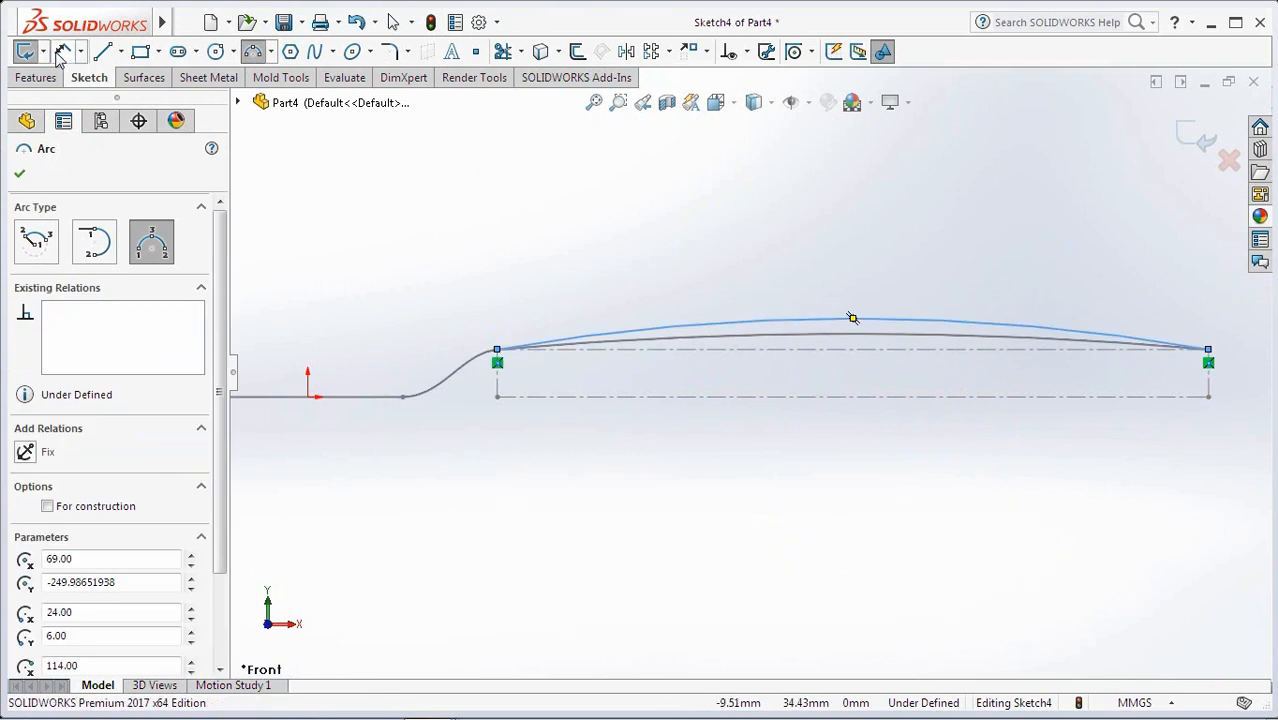
{"action": "left_click", "coordinate": [850, 332]}
{"action": "type", "text": "2"}
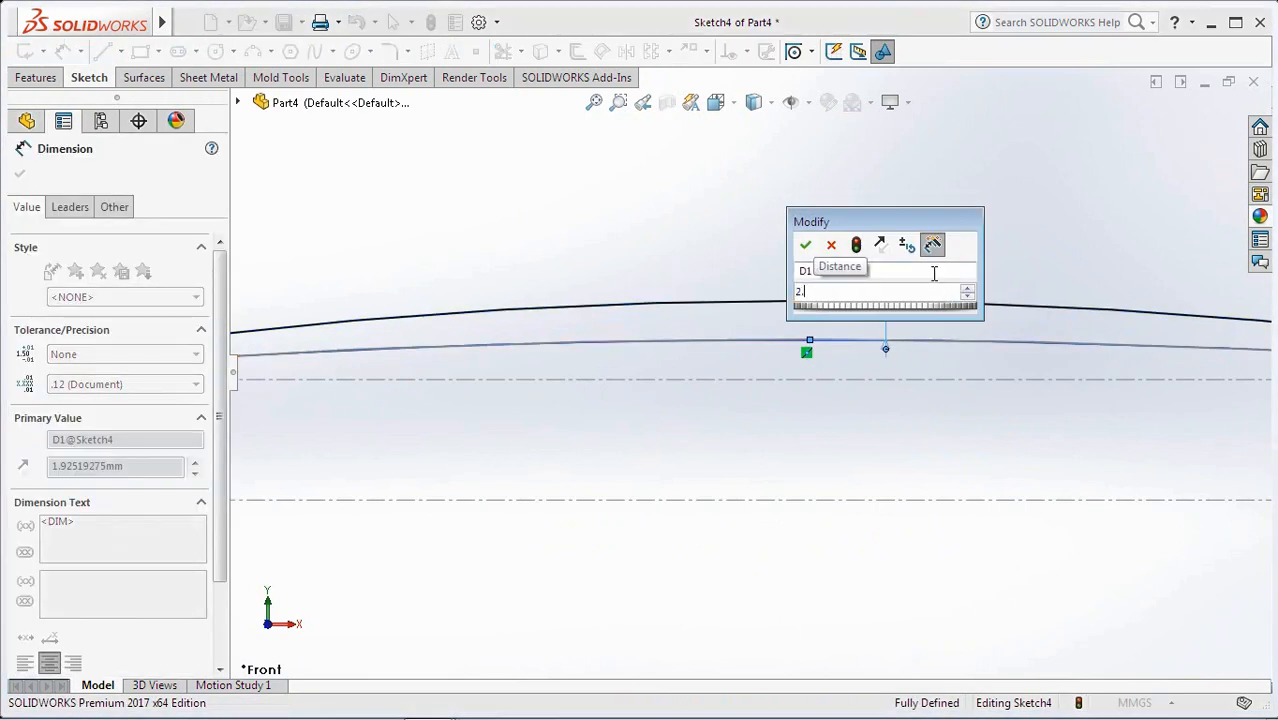
{"action": "left_click", "coordinate": [806, 244]}
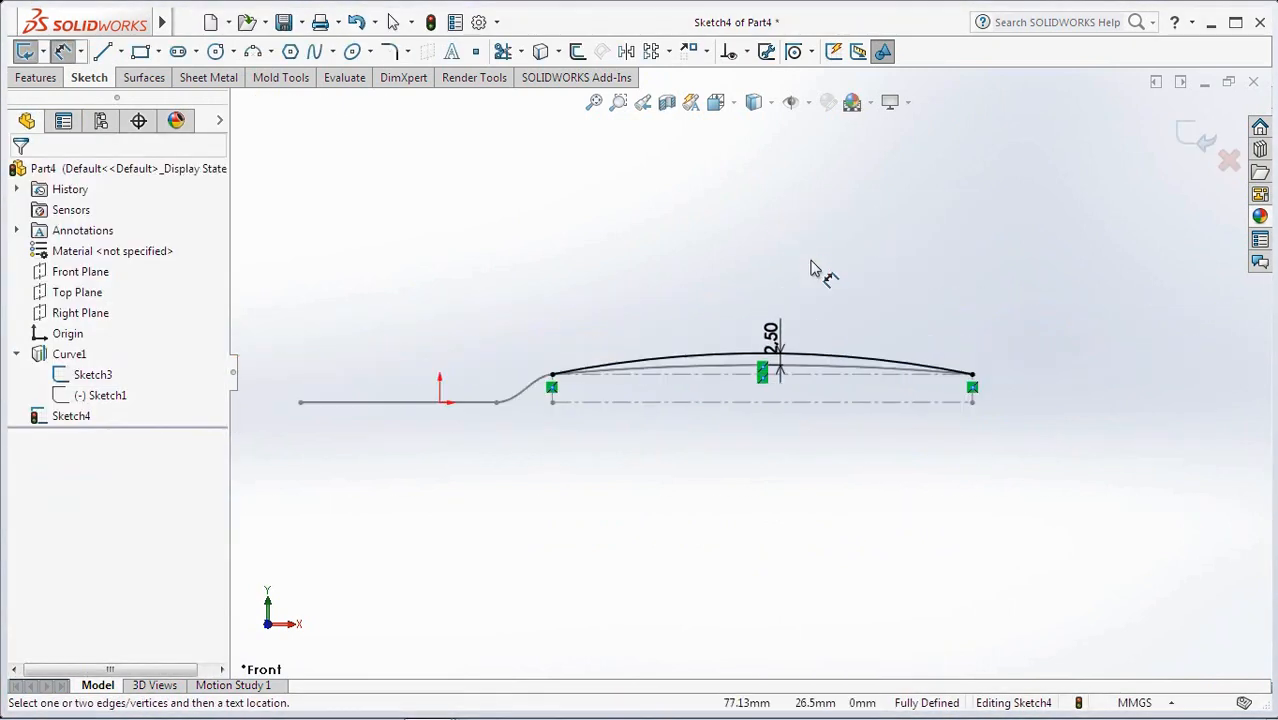
{"action": "left_click", "coordinate": [120, 52]}
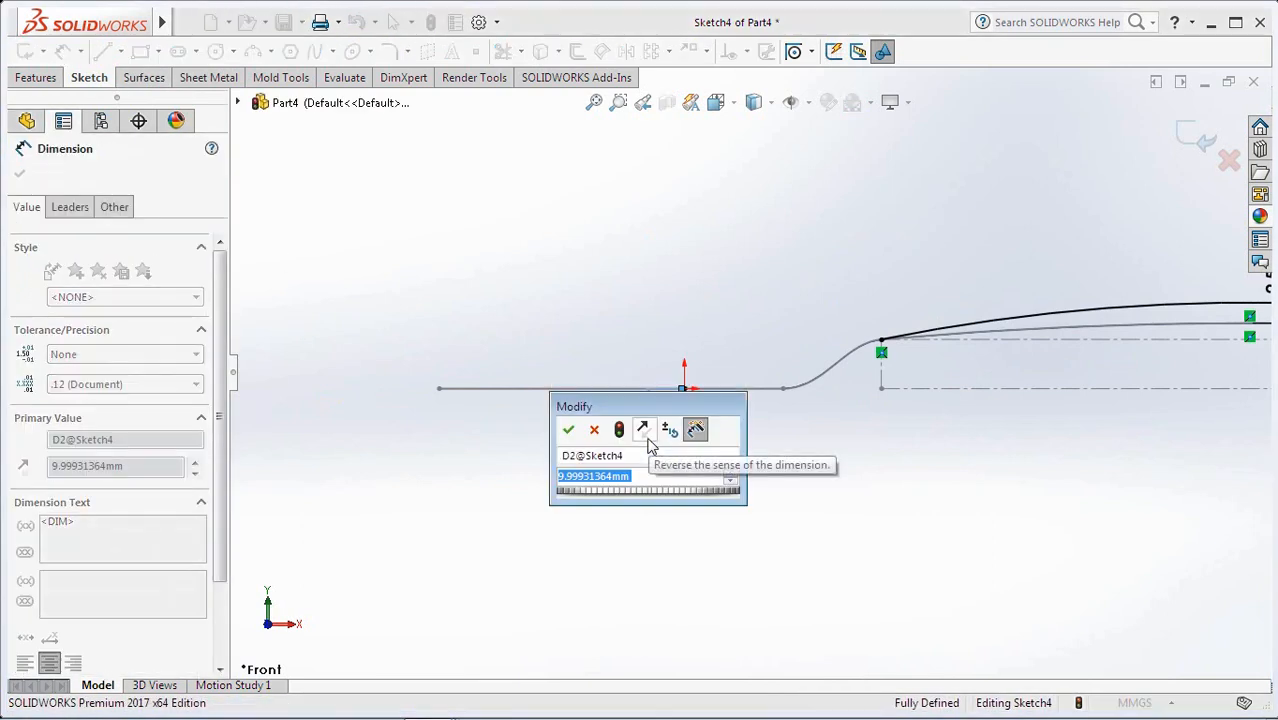
{"action": "left_click", "coordinate": [568, 428]}
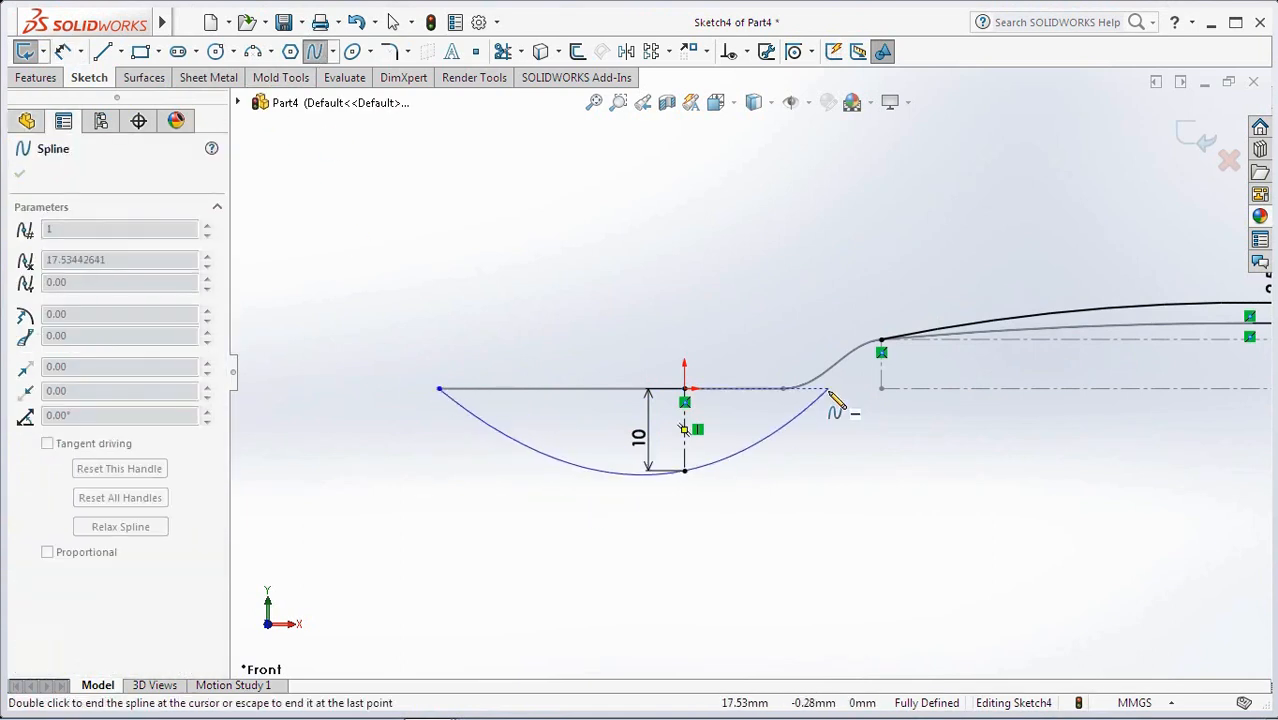
Reshape the spline rising into the handle and make it tangent to the bowl arc
{"action": "left_click_drag", "start_coordinate": [830, 400], "coordinate": [880, 340]}
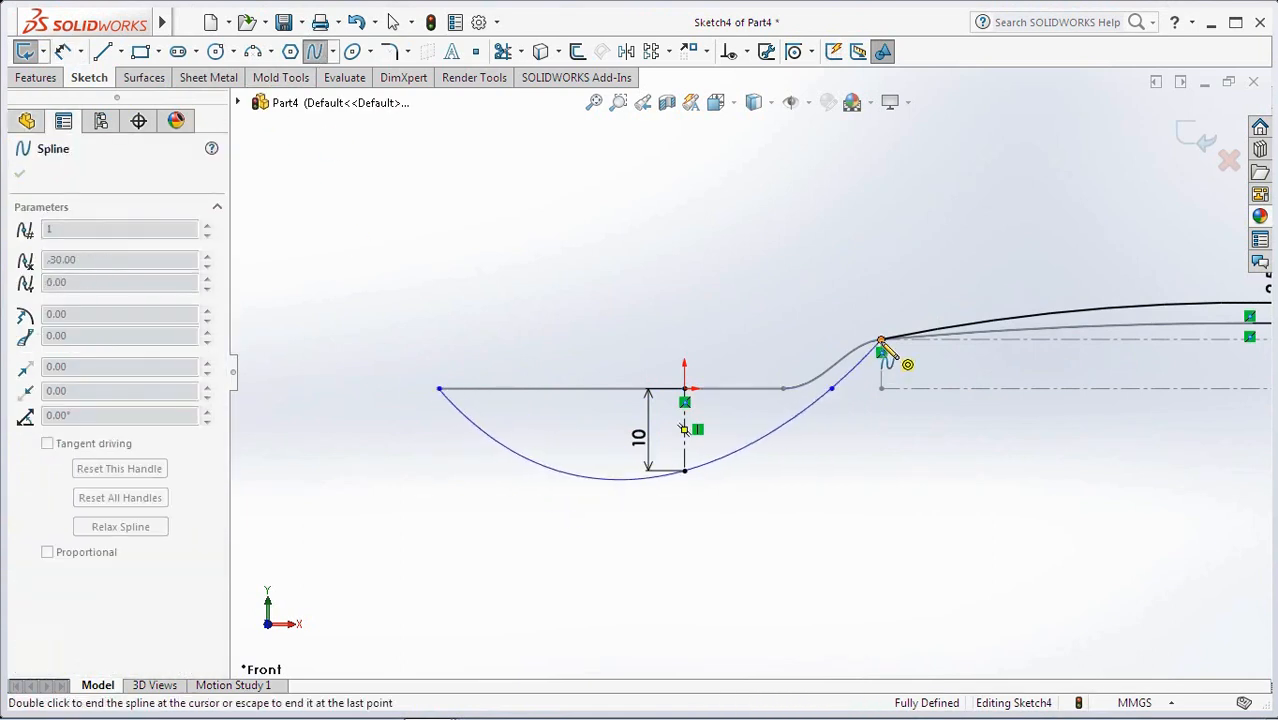
{"action": "left_click", "coordinate": [730, 52]}
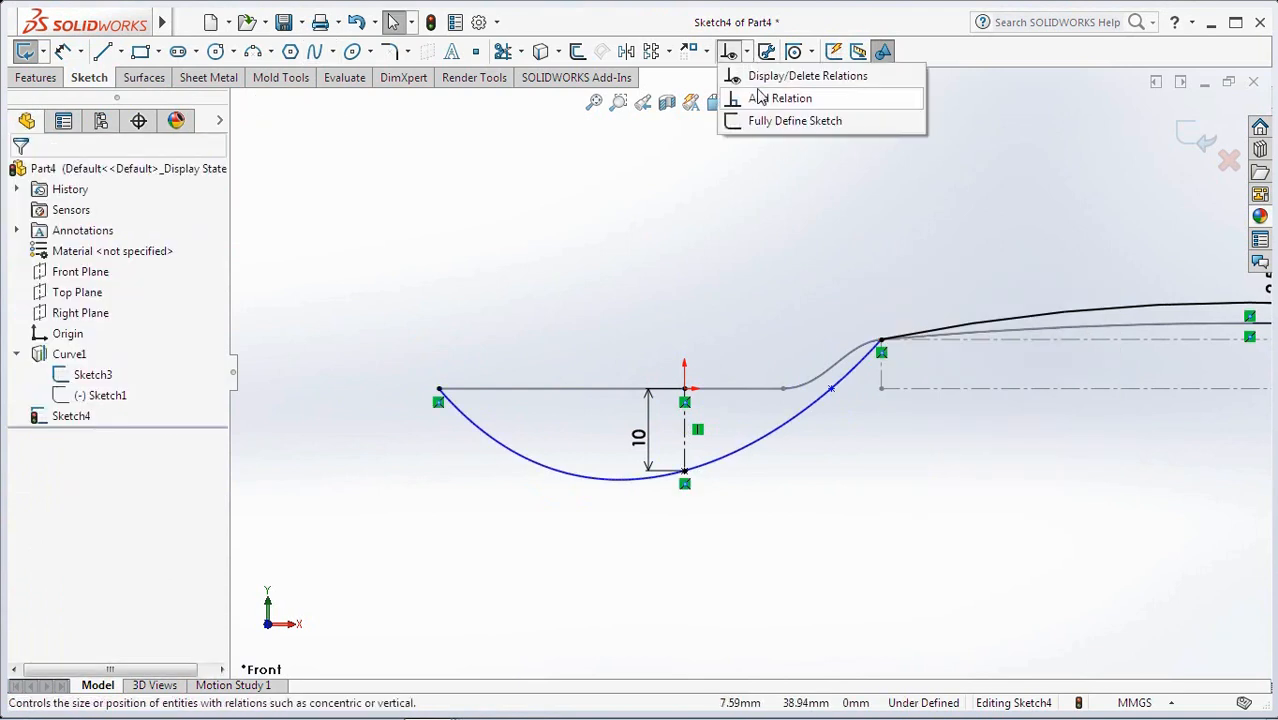
{"action": "left_click", "coordinate": [780, 98]}
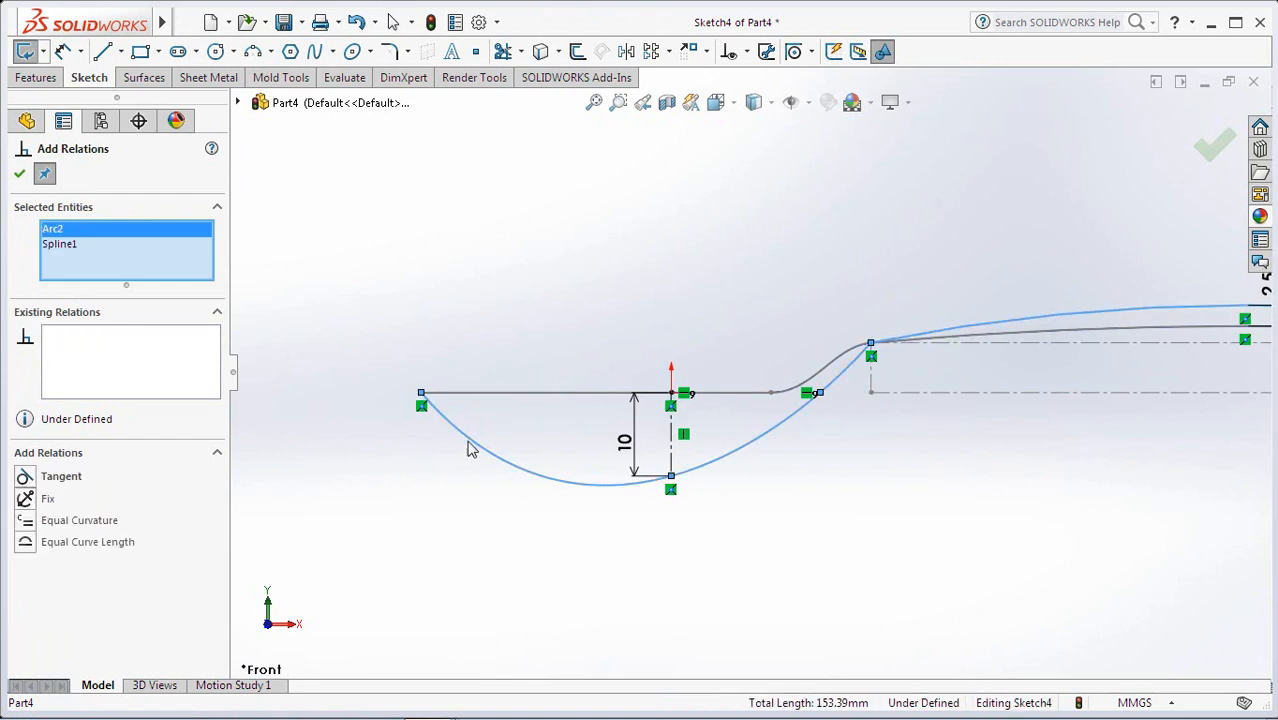
{"action": "left_click", "coordinate": [60, 476]}
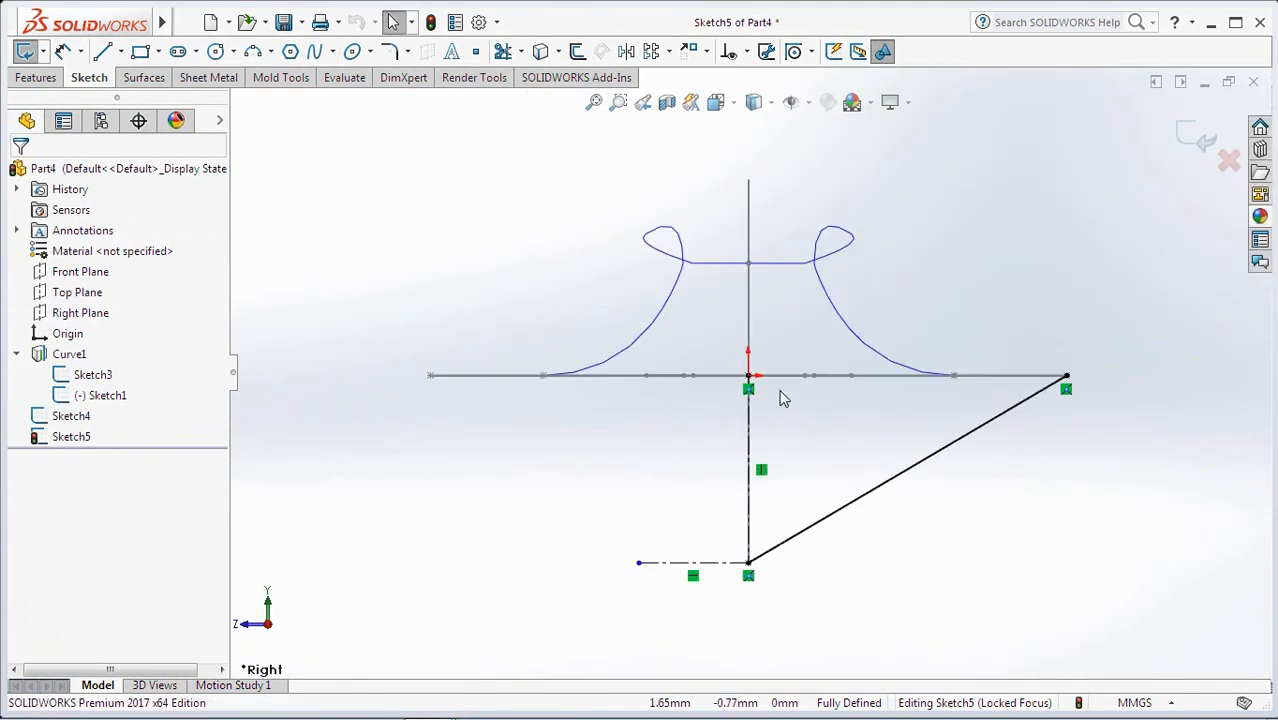
Relate the bowl cross-section curve and mirror it about the vertical centreline
{"action": "left_click", "coordinate": [728, 52]}
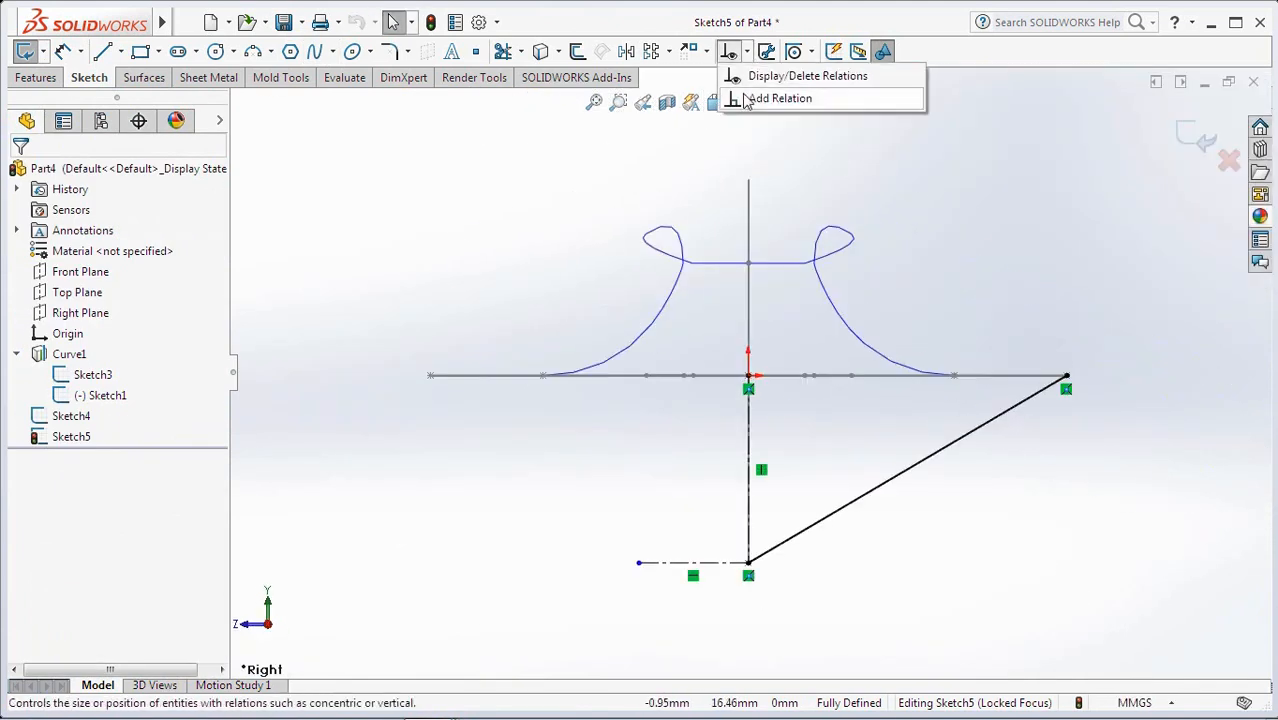
{"action": "left_click", "coordinate": [780, 98]}
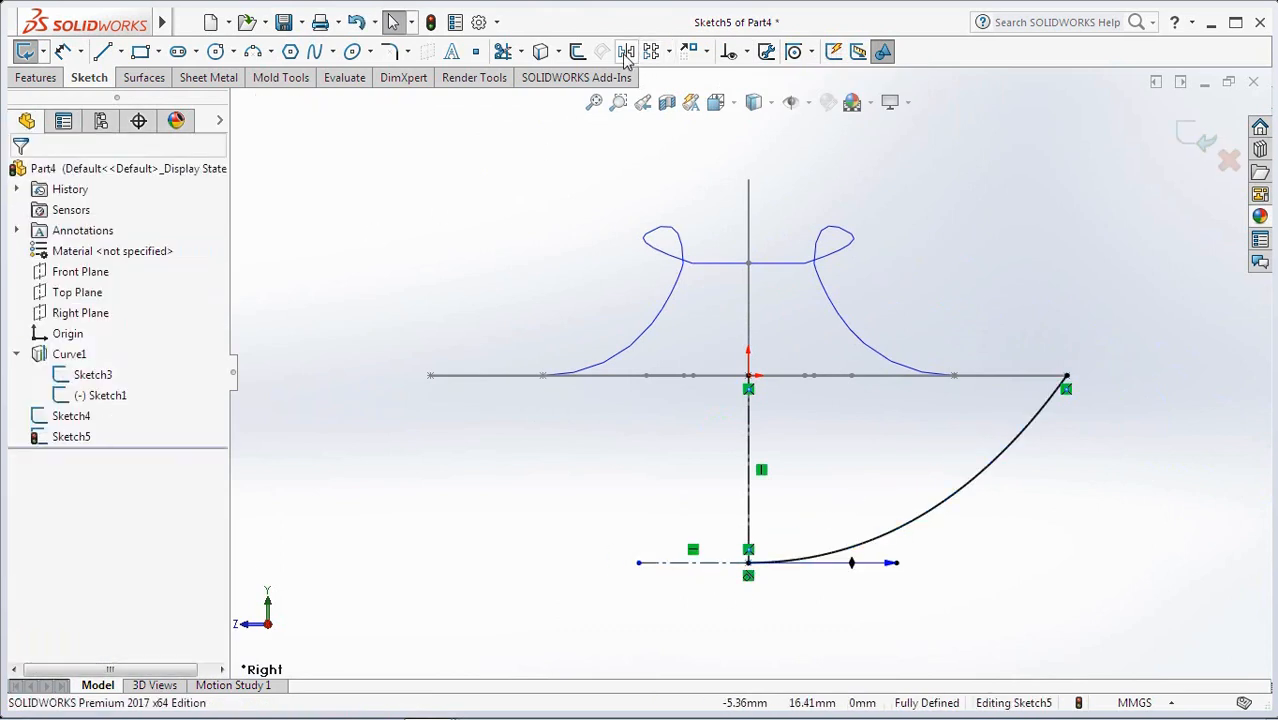
{"action": "left_click", "coordinate": [626, 52]}
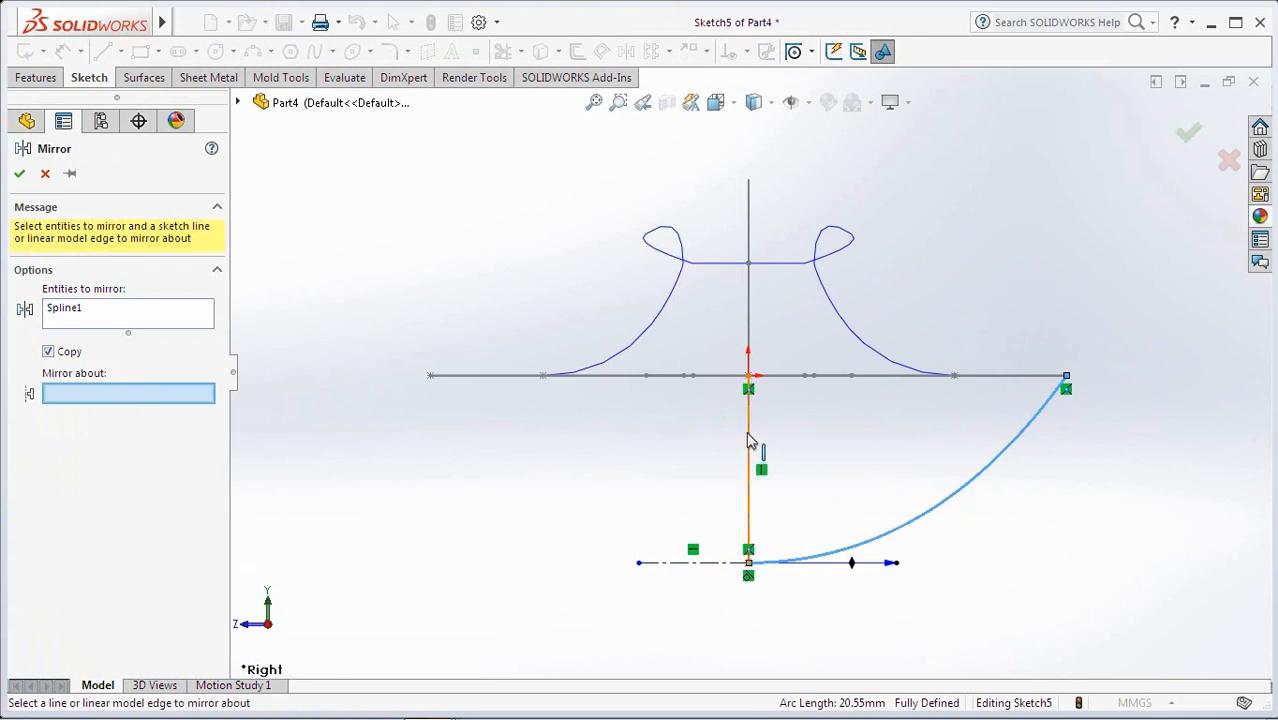
{"action": "left_click", "coordinate": [20, 172]}
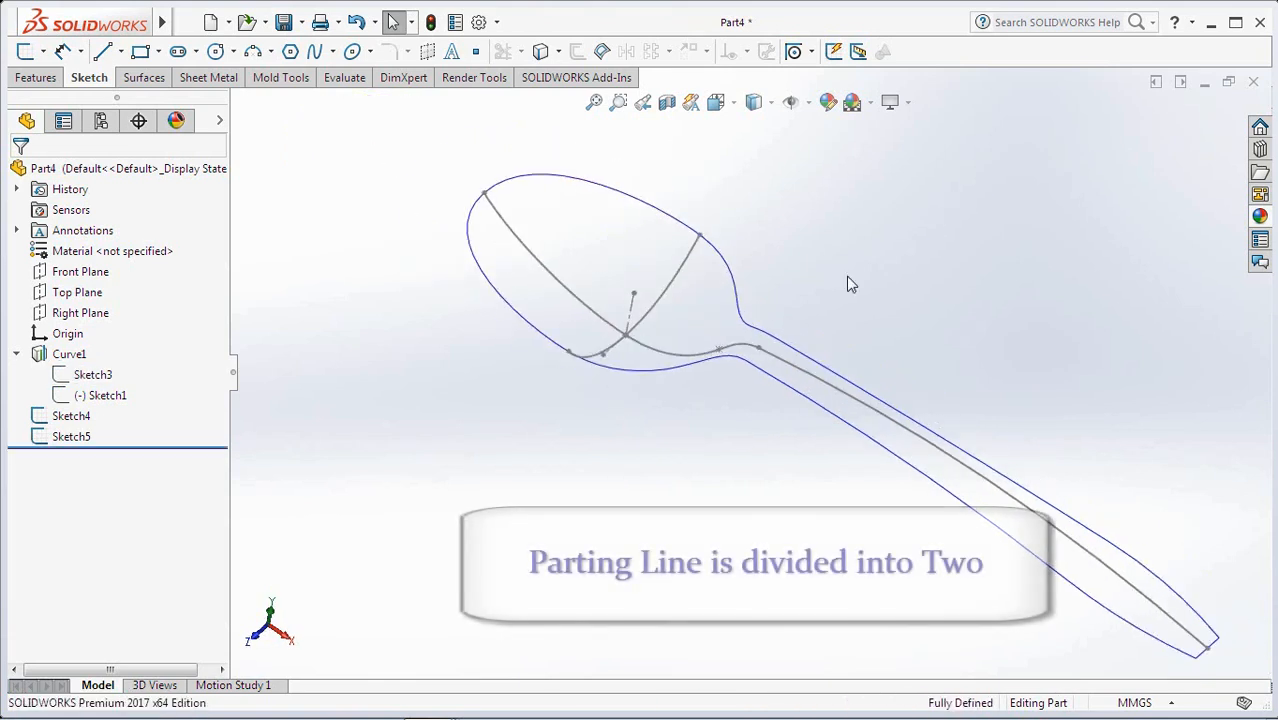
Convert the spoon's outer outline into a new 3D sketch
{"action": "left_click", "coordinate": [44, 52]}
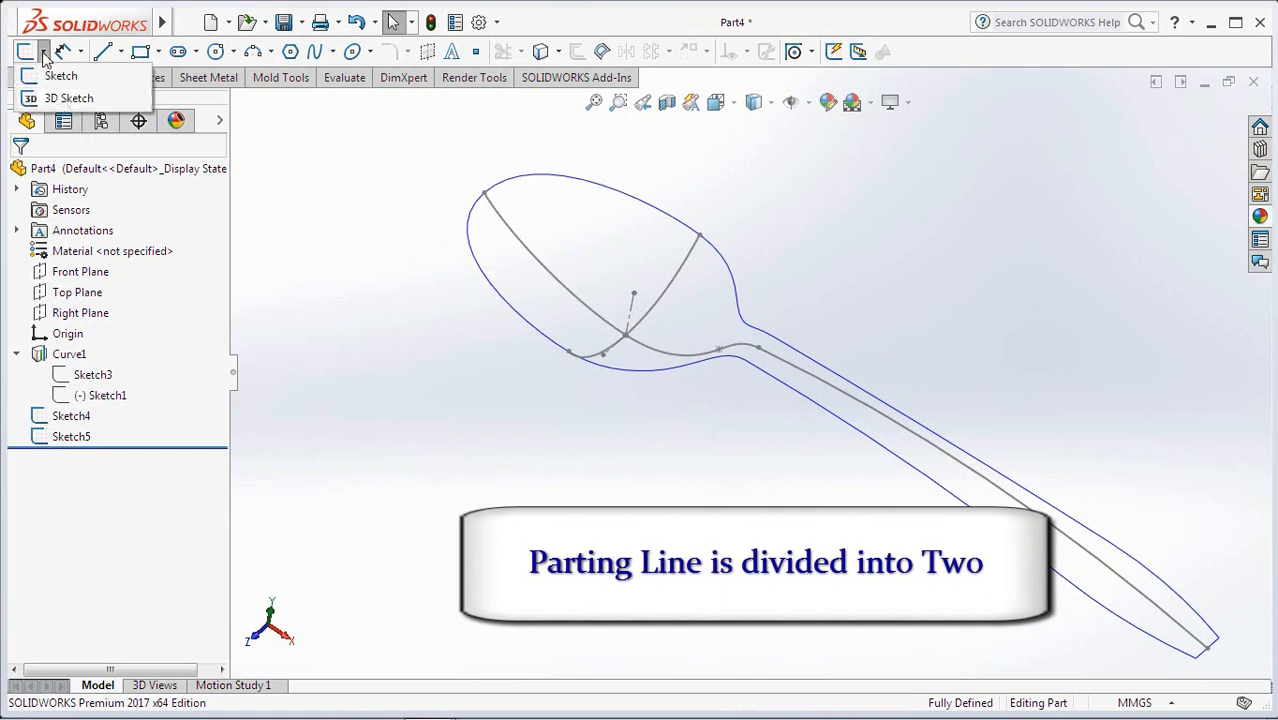
{"action": "left_click", "coordinate": [68, 98]}
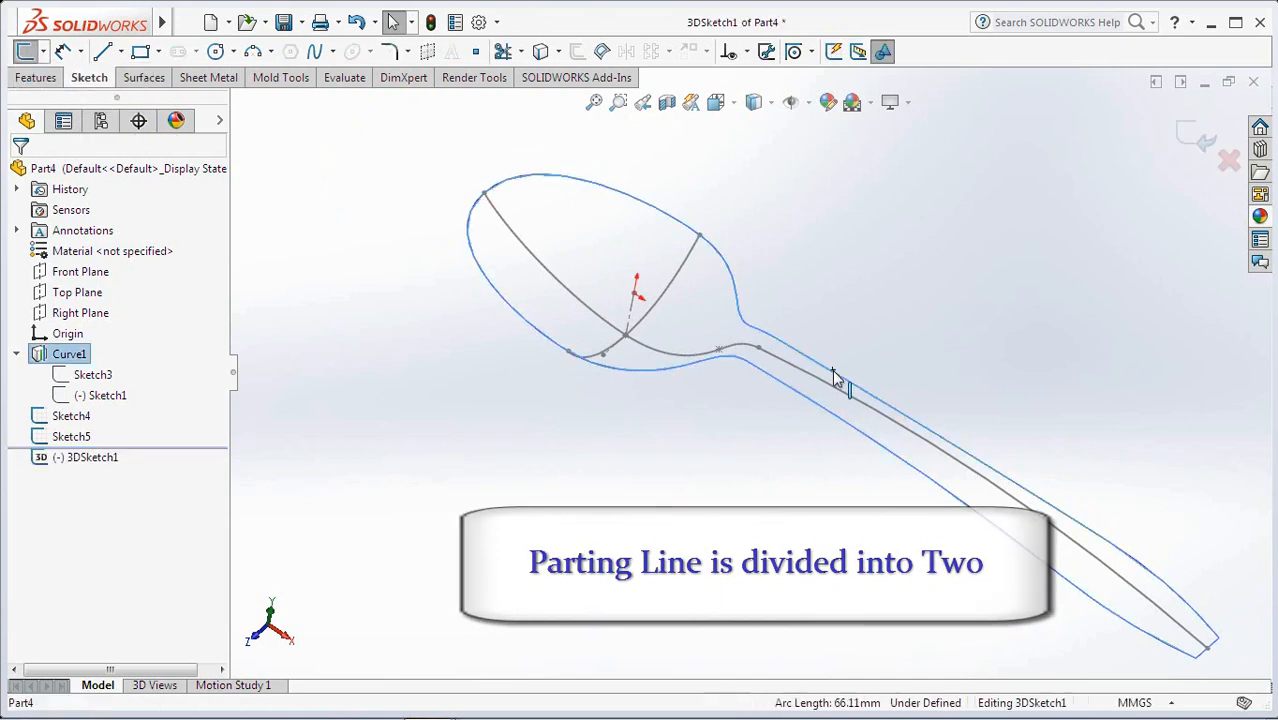
{"action": "left_click", "coordinate": [540, 52]}
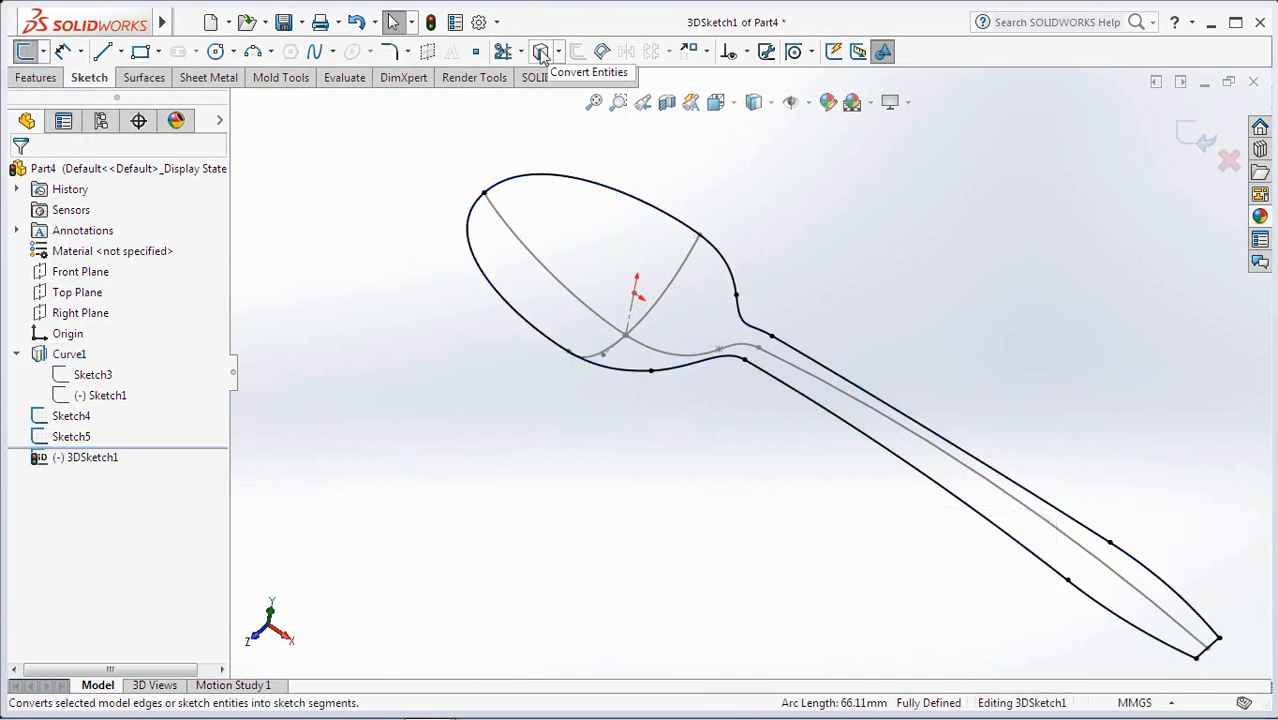
{"action": "left_click", "coordinate": [106, 52]}
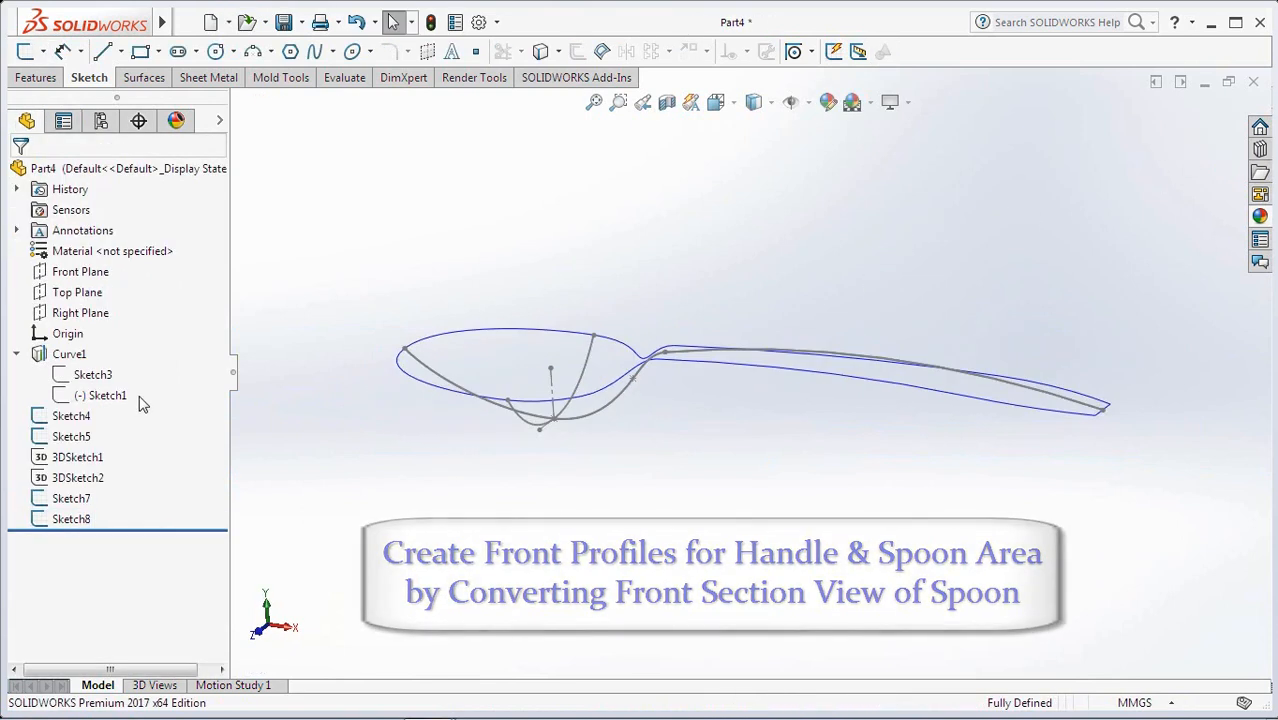
Loft Surface-Loft1 for the handle from the Sketch7 profile and two guide curves
{"action": "left_click", "coordinate": [76, 476]}
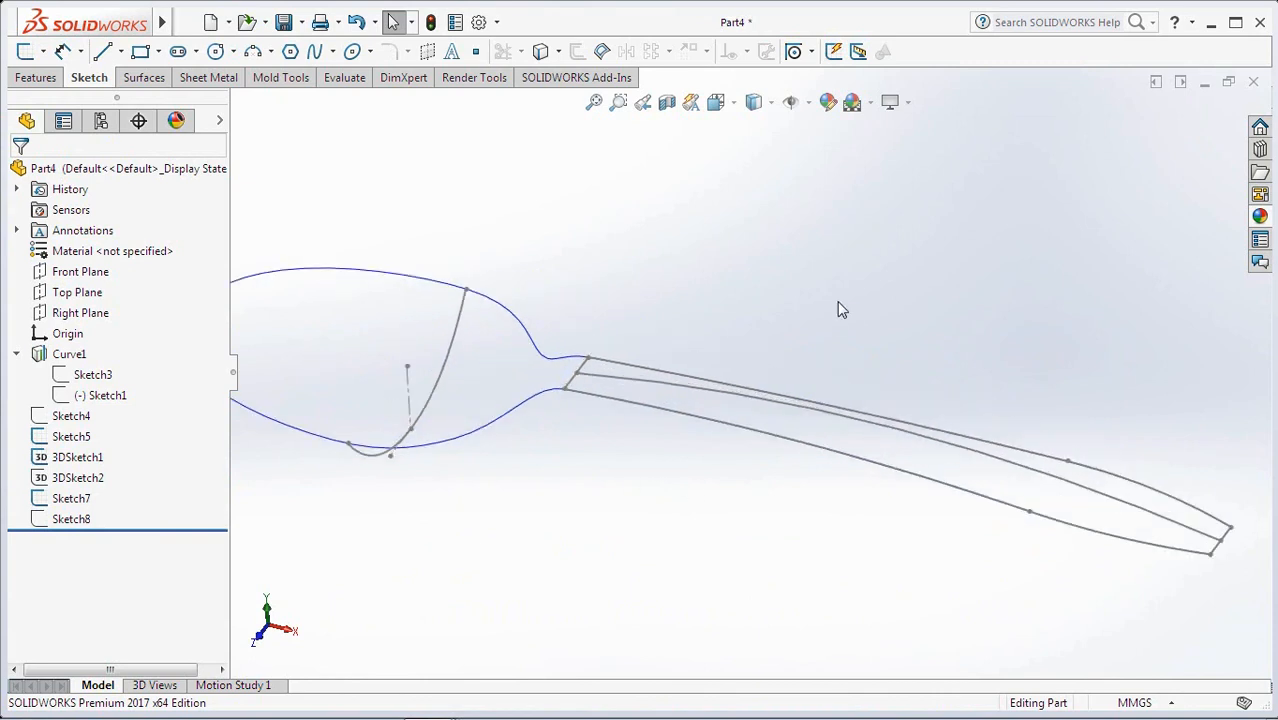
{"action": "left_click", "coordinate": [144, 76]}
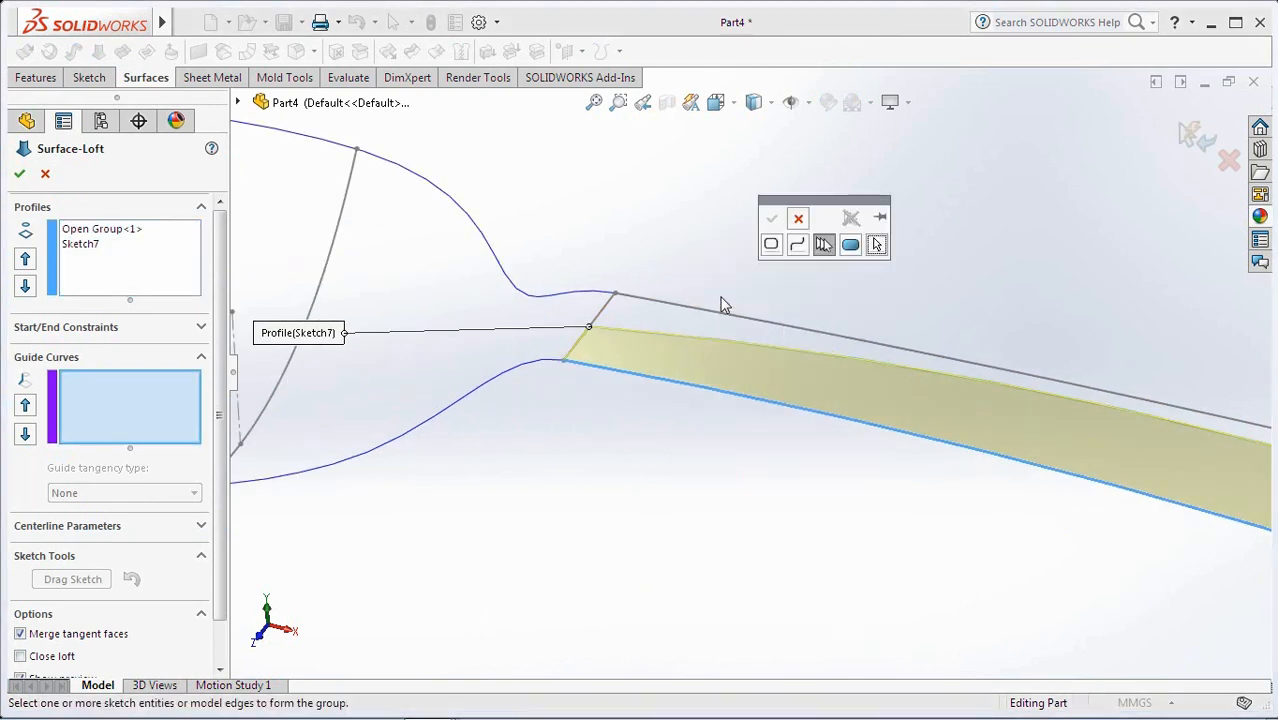
{"action": "left_click", "coordinate": [588, 330]}
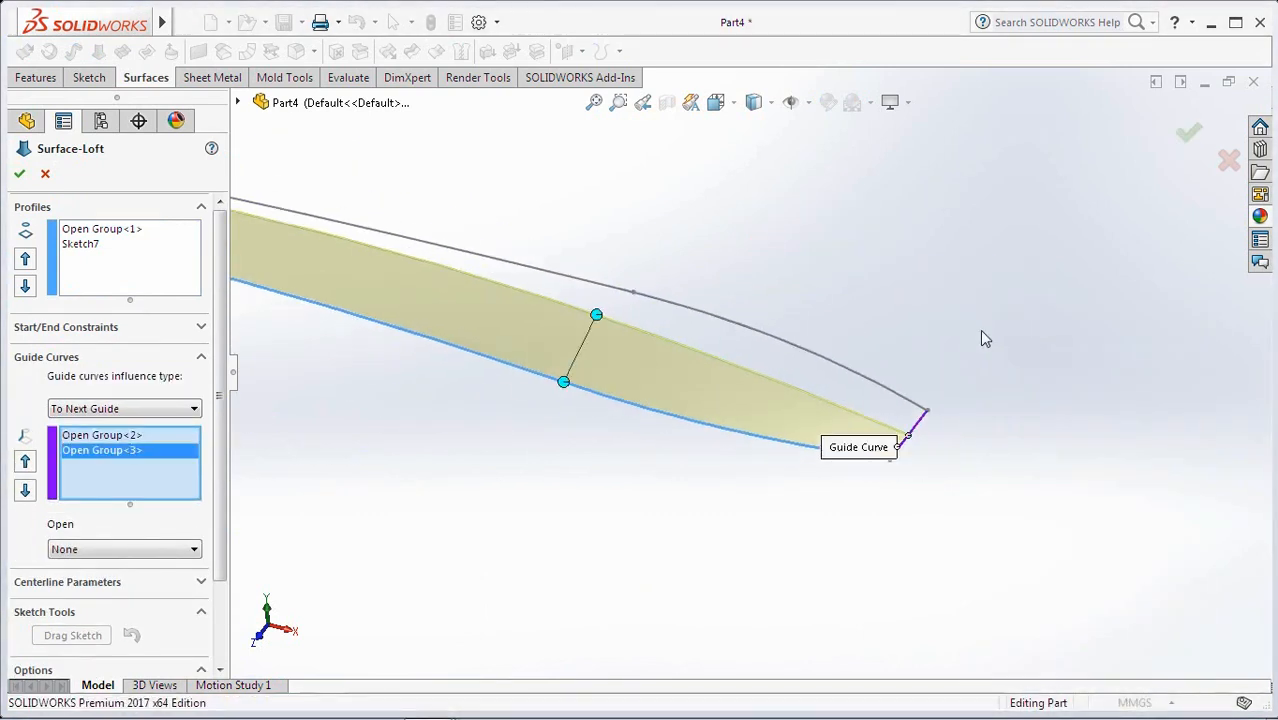
{"action": "left_click", "coordinate": [18, 172]}
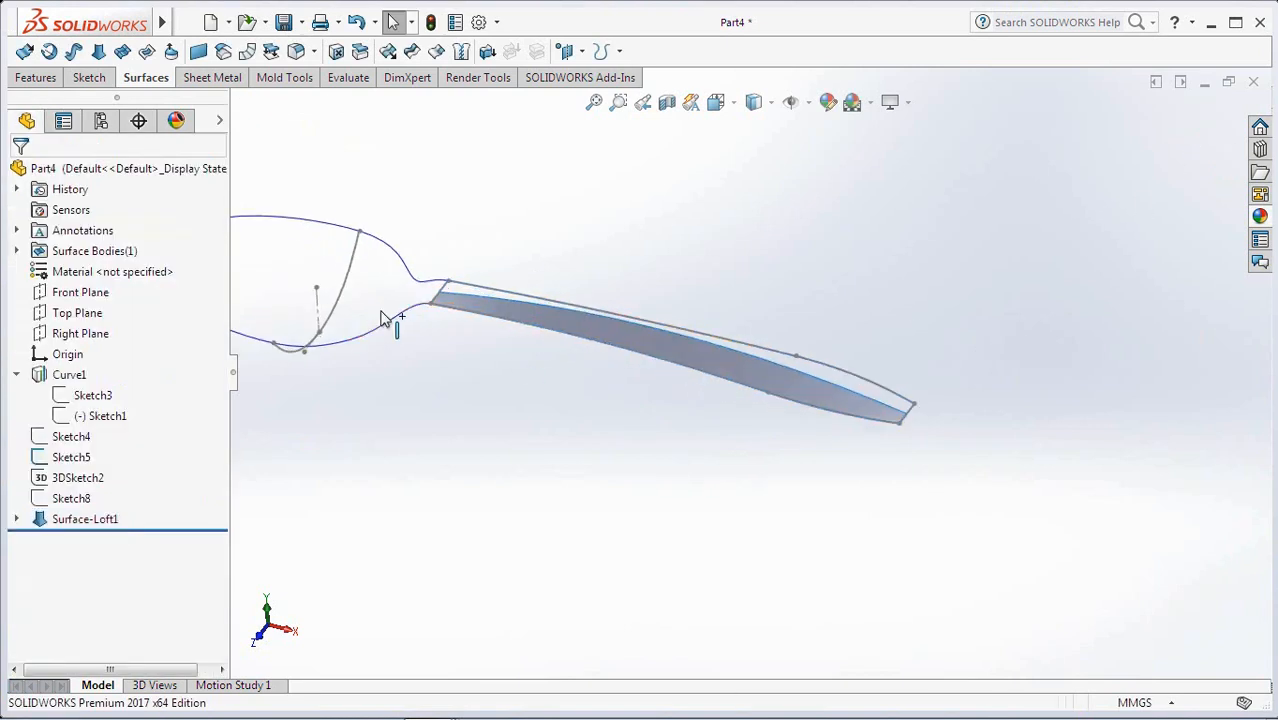
Mirror Surface-Loft1 across the Front Plane as Mirror1, completing the handle
{"action": "left_click", "coordinate": [80, 292]}
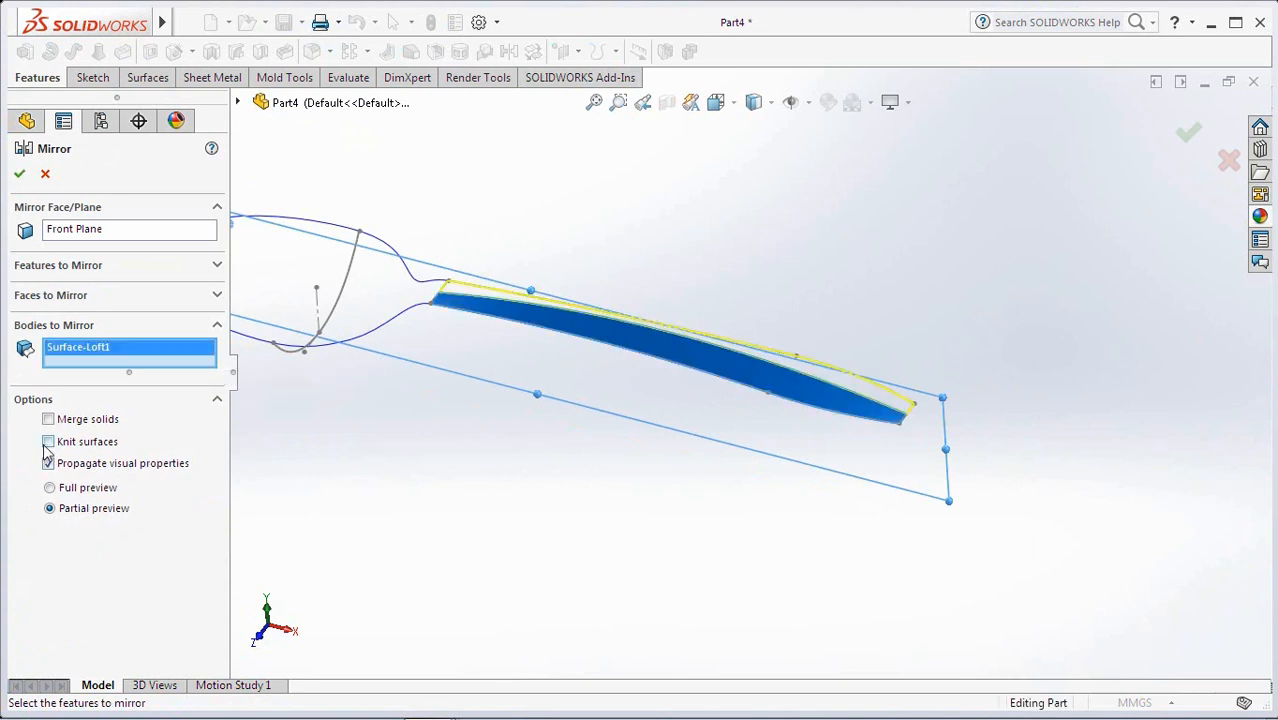
{"action": "left_click", "coordinate": [20, 172]}
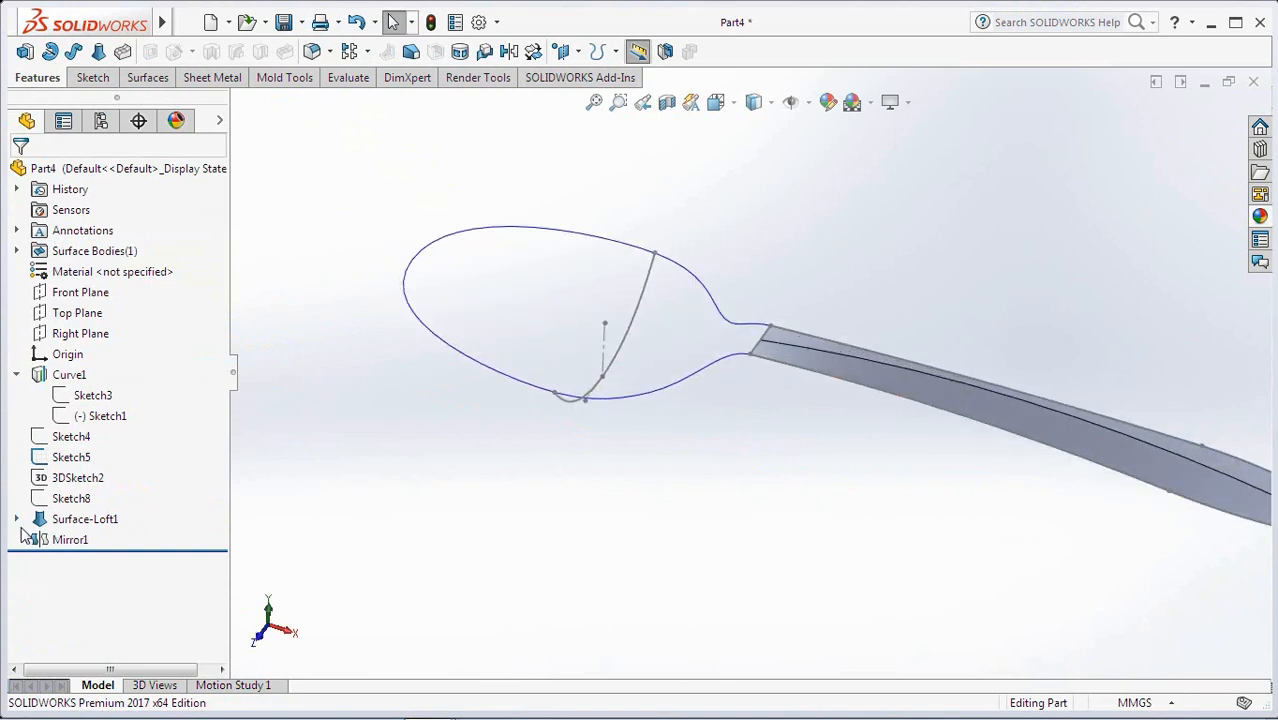
{"action": "left_click", "coordinate": [16, 518]}
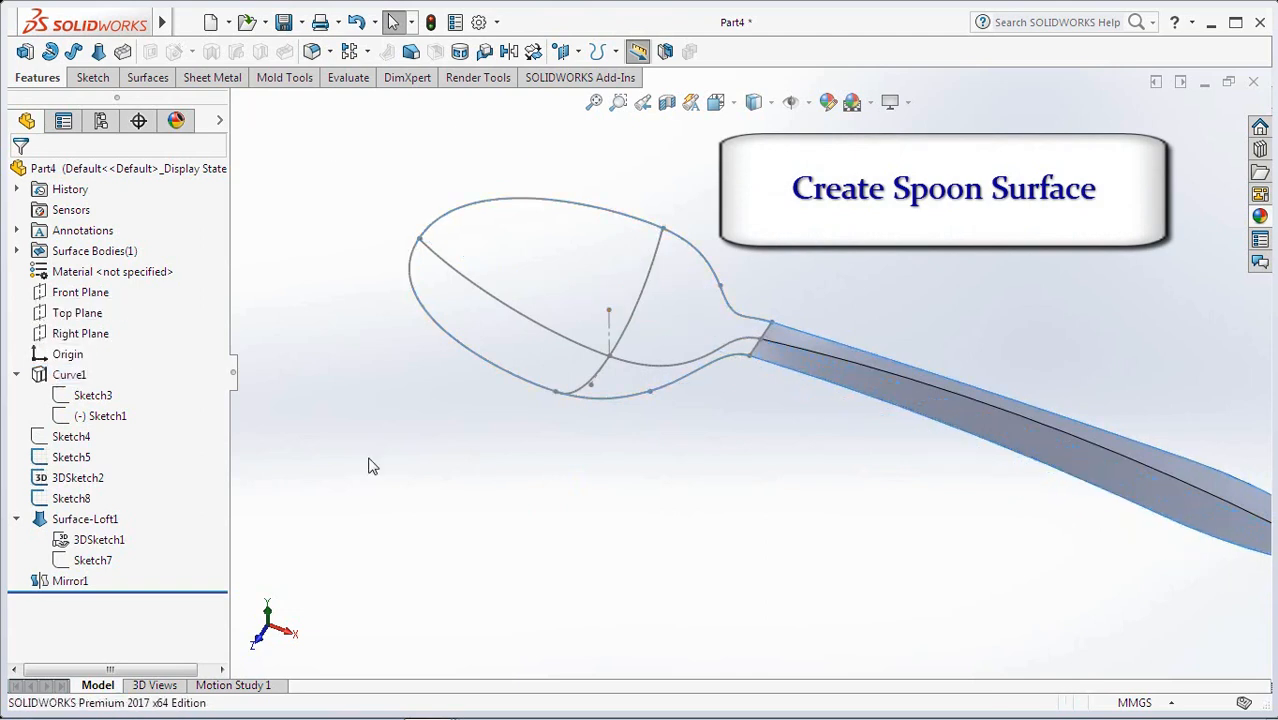
Fill the spoon bowl with Surface-Fill1 bounded by the 3DSketch2 edges
{"action": "left_click", "coordinate": [146, 76]}
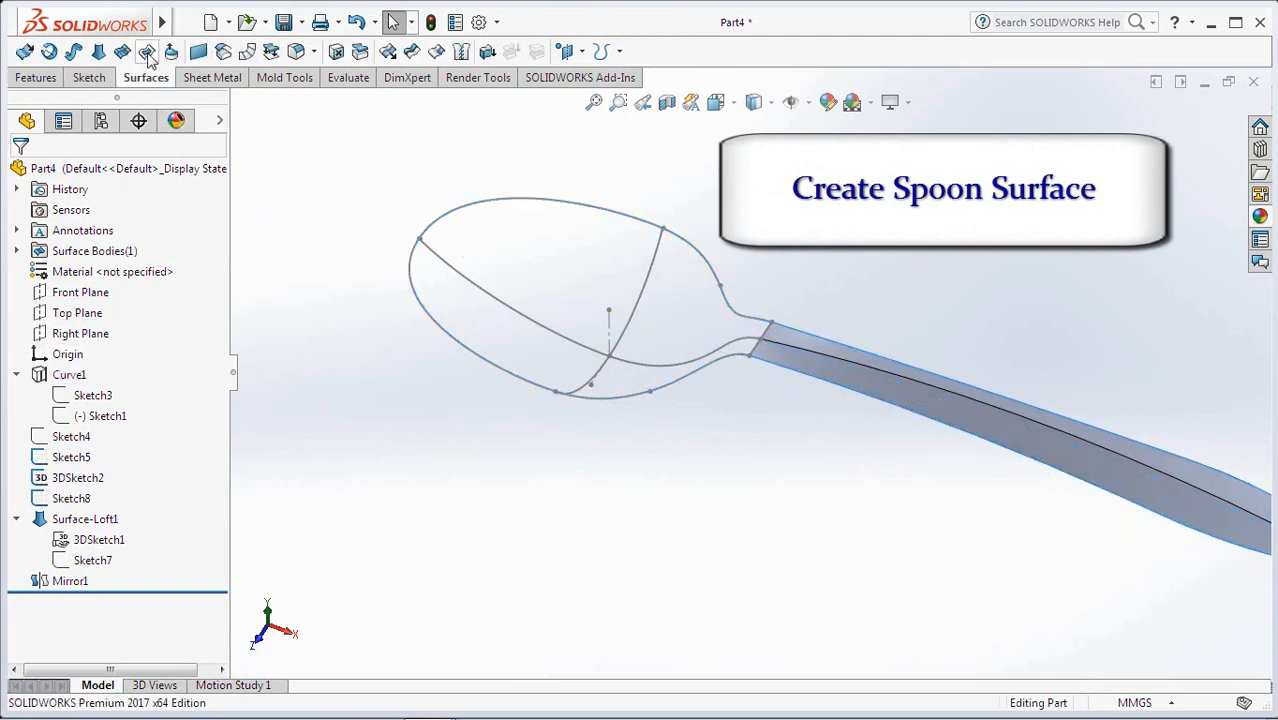
{"action": "left_click", "coordinate": [146, 52]}
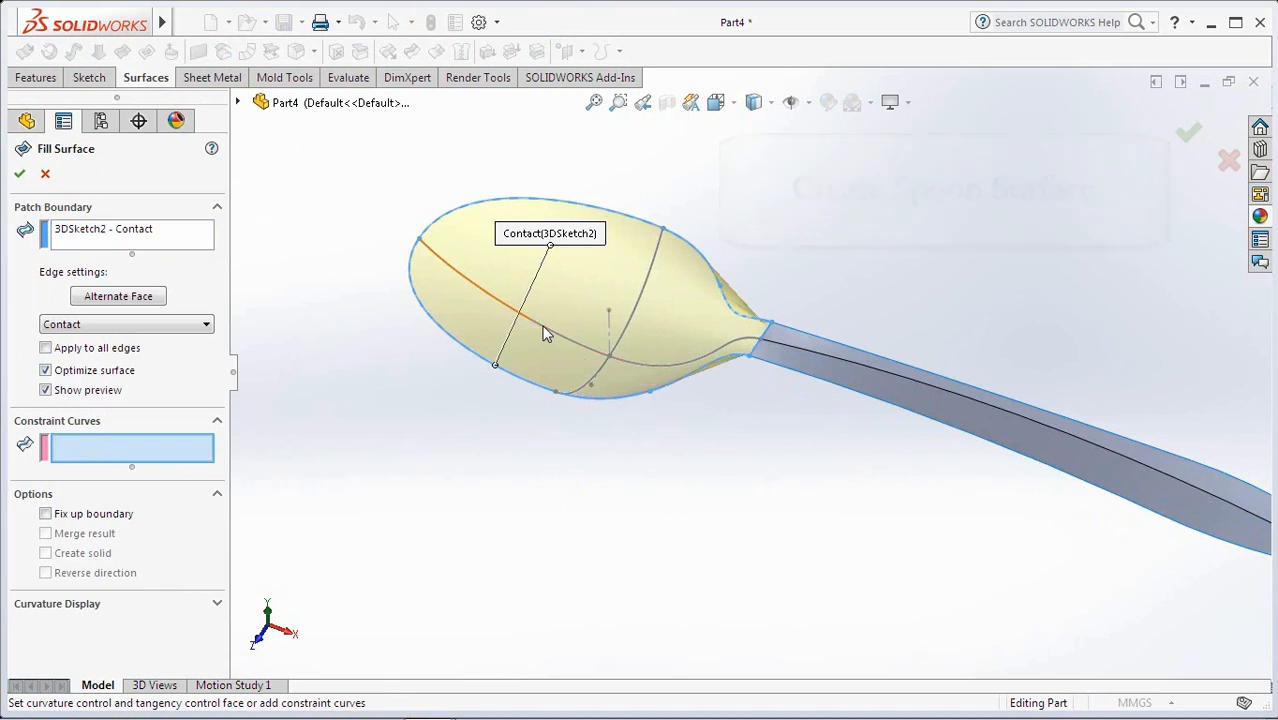
{"action": "left_click", "coordinate": [610, 316]}
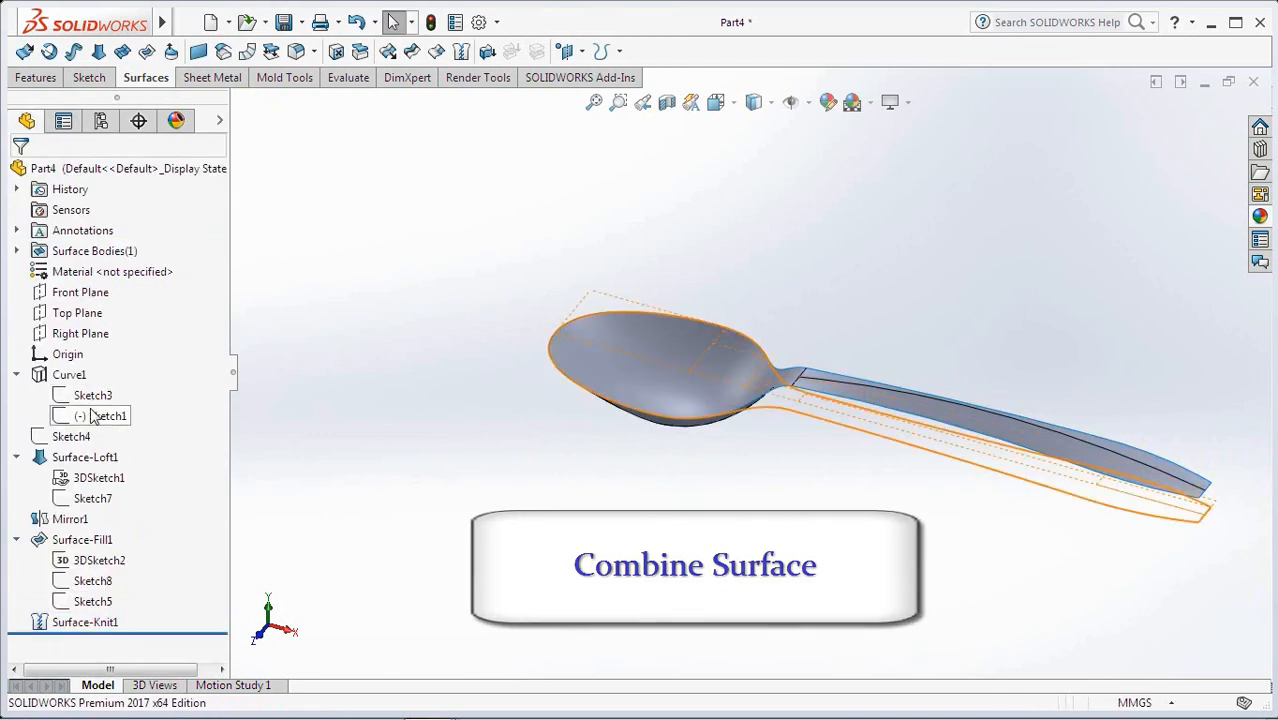
Extrude Sketch1 as a surface, Blind 10 mm, in both directions
{"action": "left_click", "coordinate": [106, 414]}
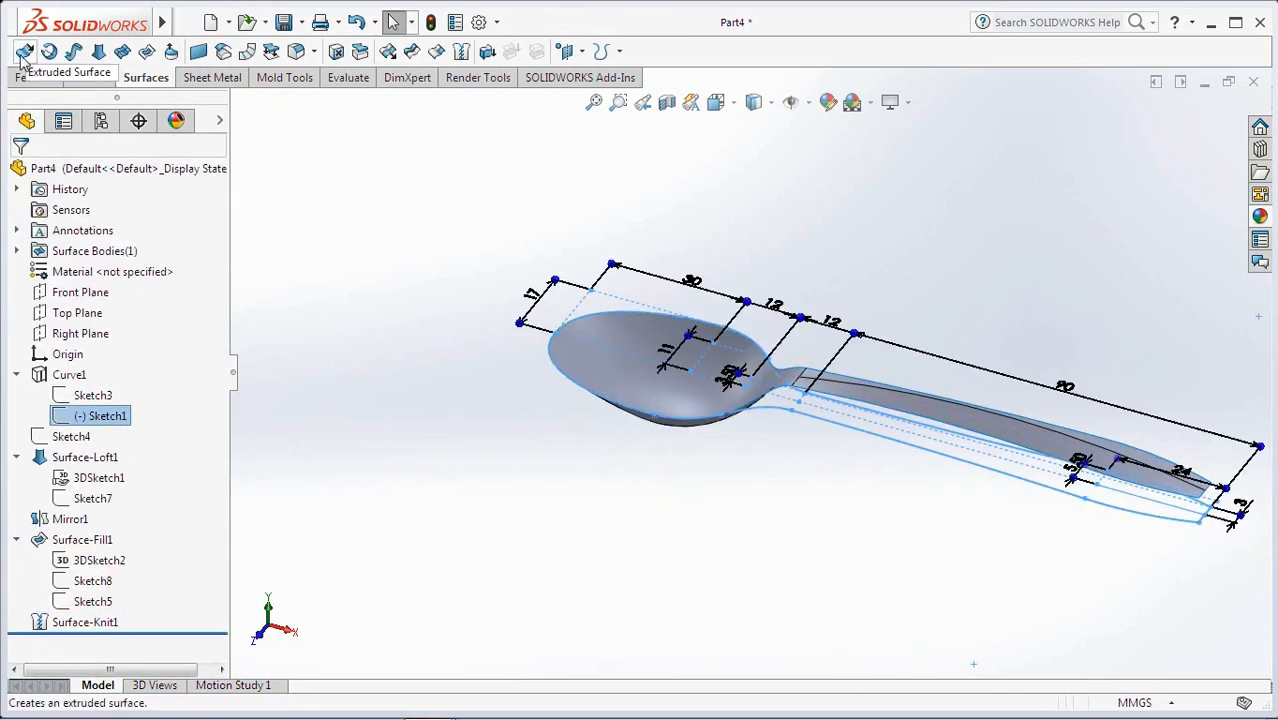
{"action": "left_click", "coordinate": [24, 52]}
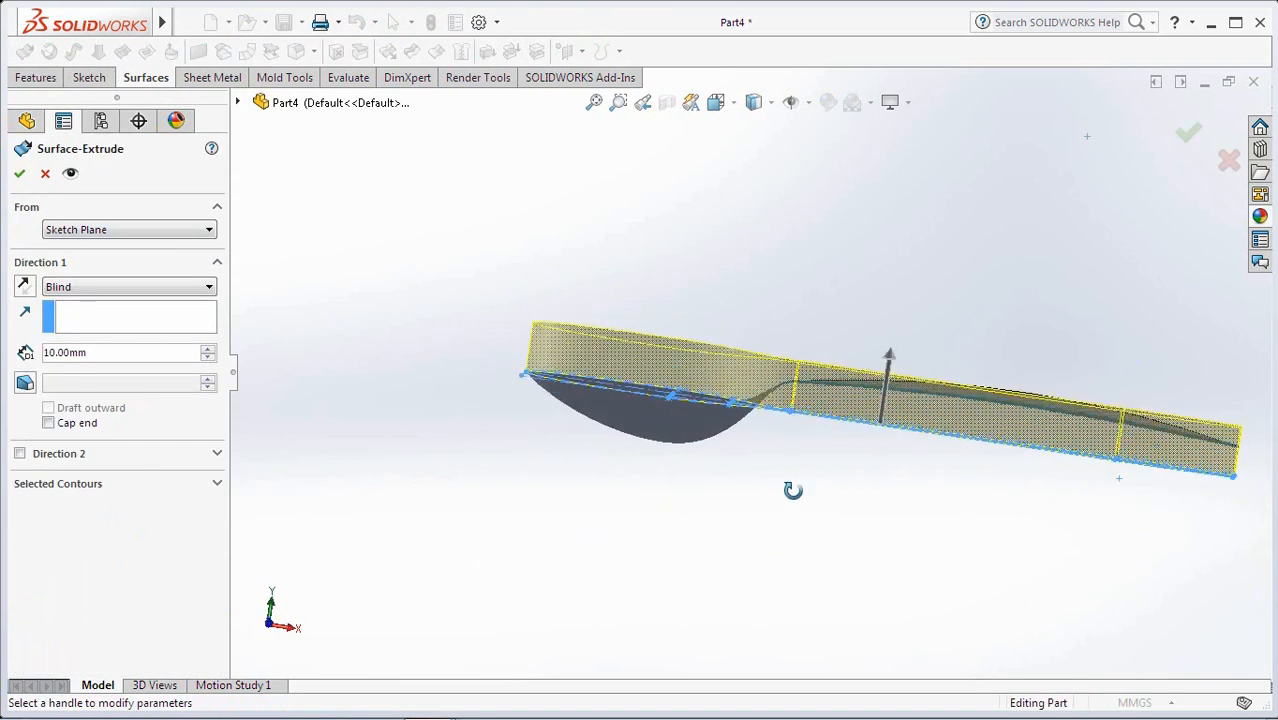
{"action": "left_click", "coordinate": [20, 452]}
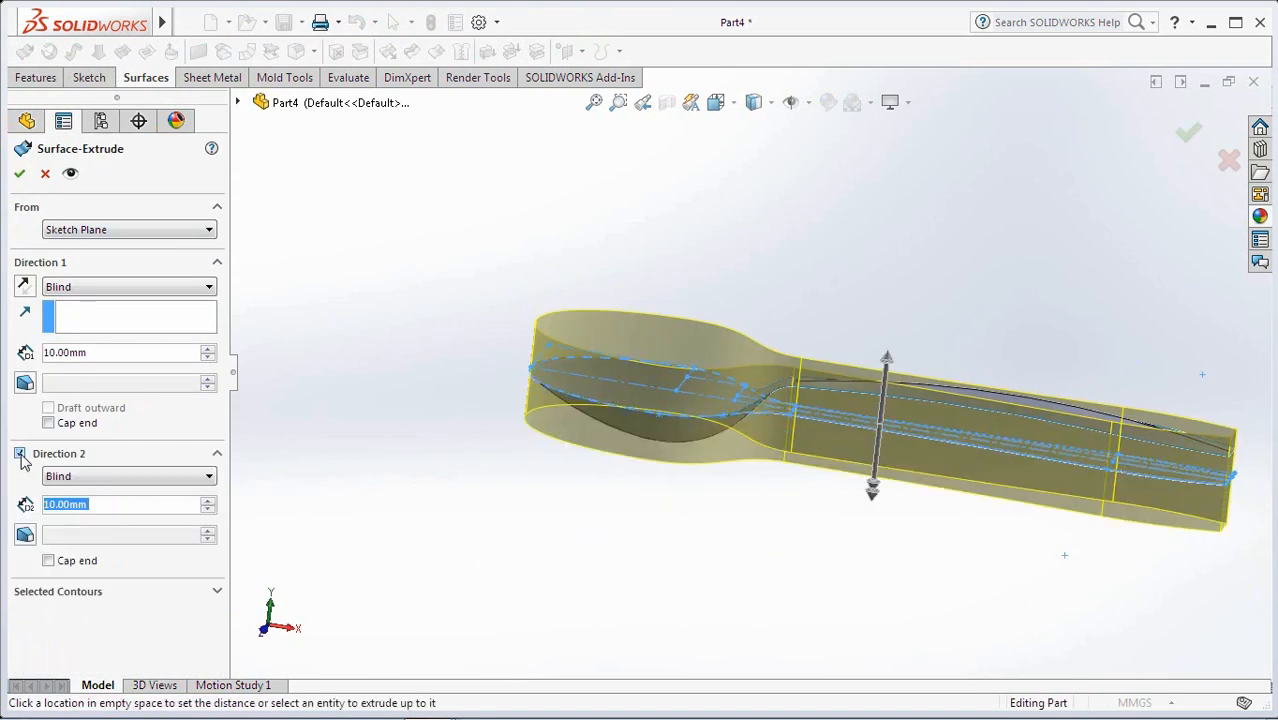
{"action": "left_click", "coordinate": [20, 172]}
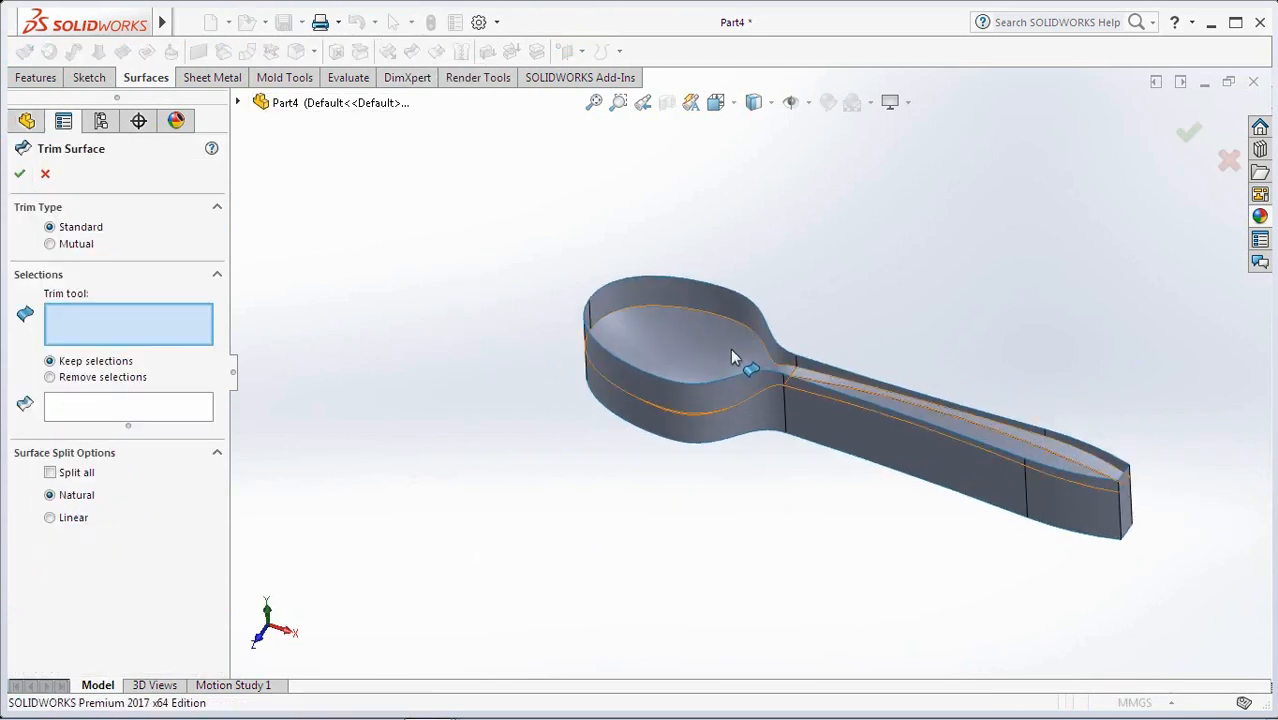
Trim the extruded walls with Surface-Knit1, keeping the lower wall portion beneath the spoon
{"action": "left_click", "coordinate": [736, 356]}
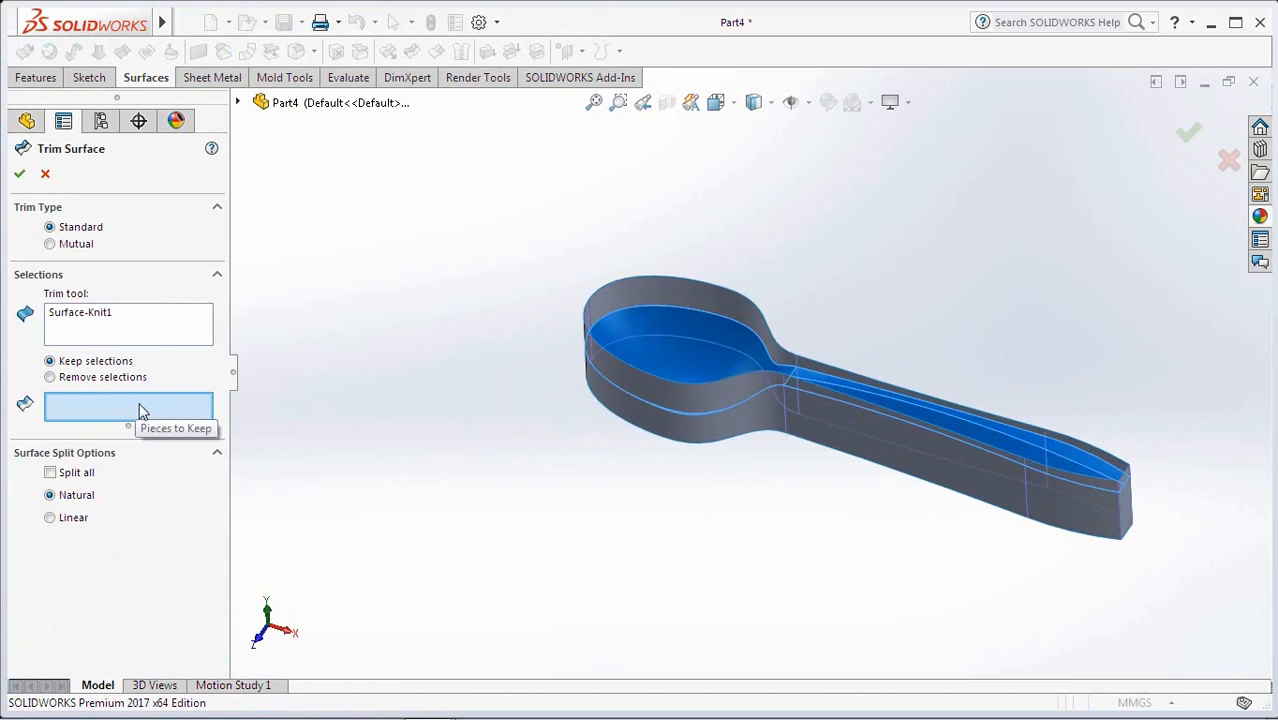
{"action": "left_click", "coordinate": [750, 430]}
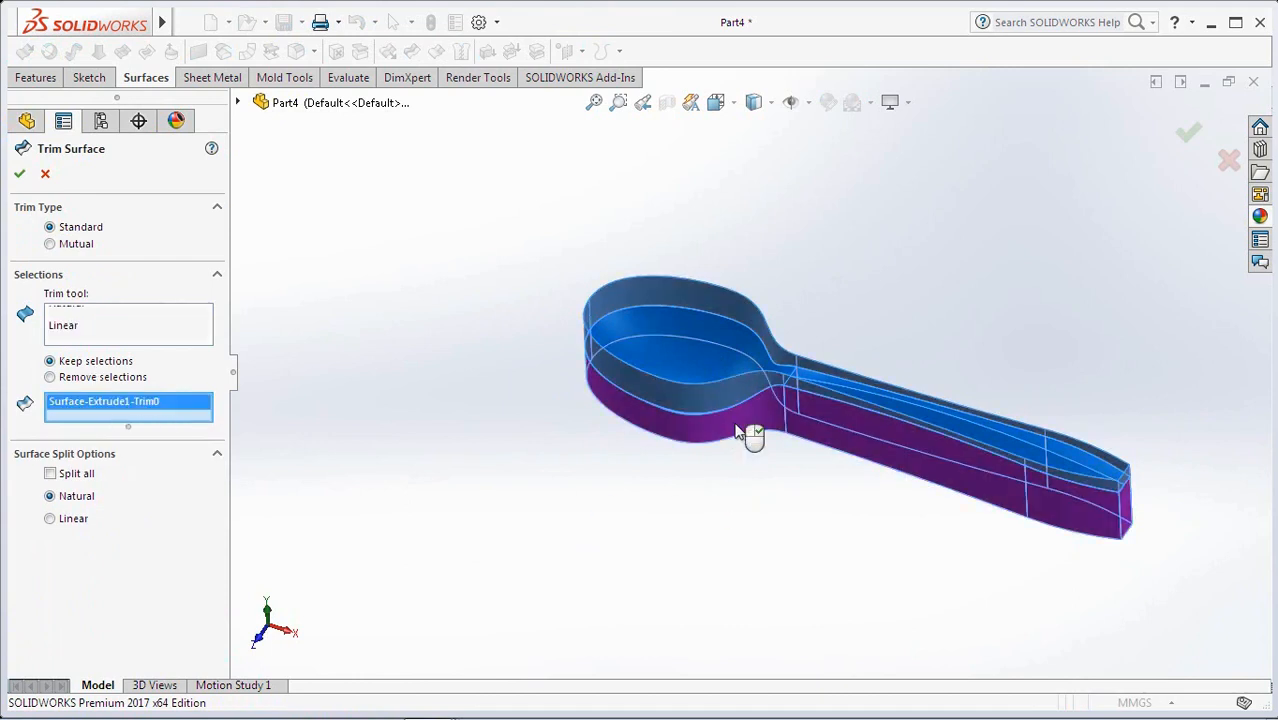
{"action": "left_click", "coordinate": [18, 172]}
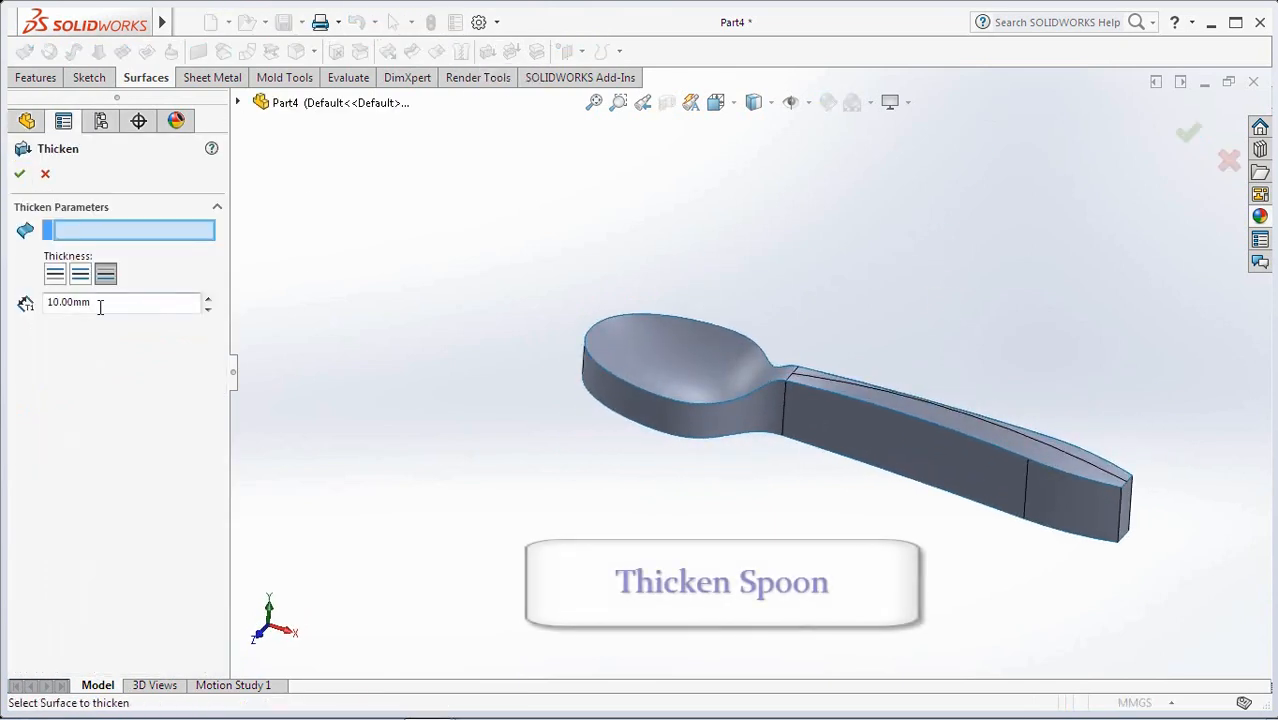
Thicken Surface-Knit1 into a 0.50 mm solid spoon body
{"action": "type", "text": "0."}
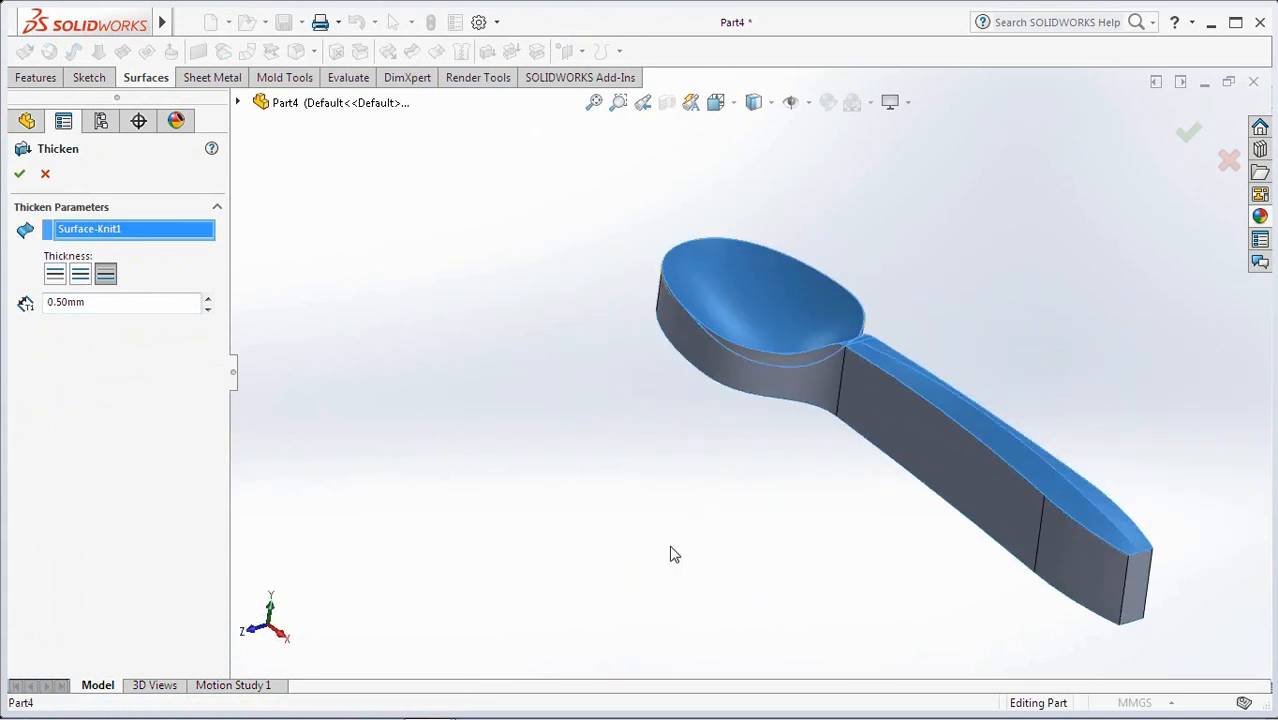
{"action": "left_click", "coordinate": [18, 172]}
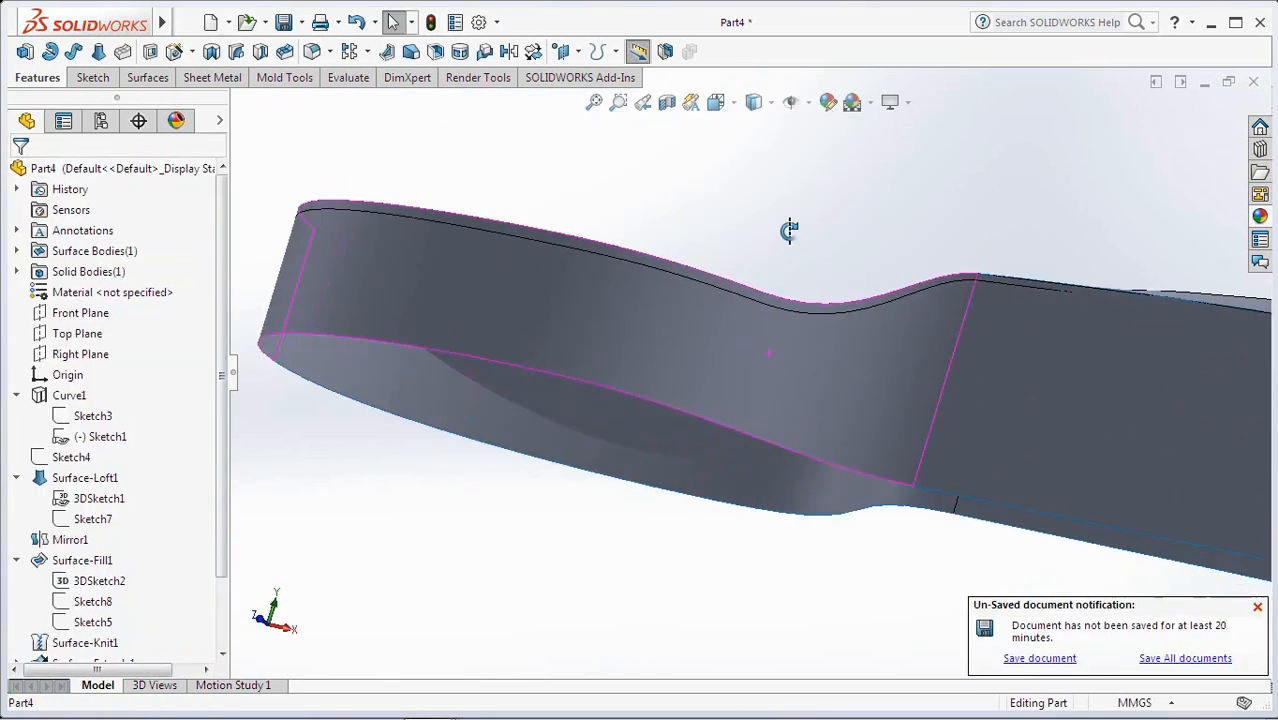
{"action": "left_click", "coordinate": [716, 102]}
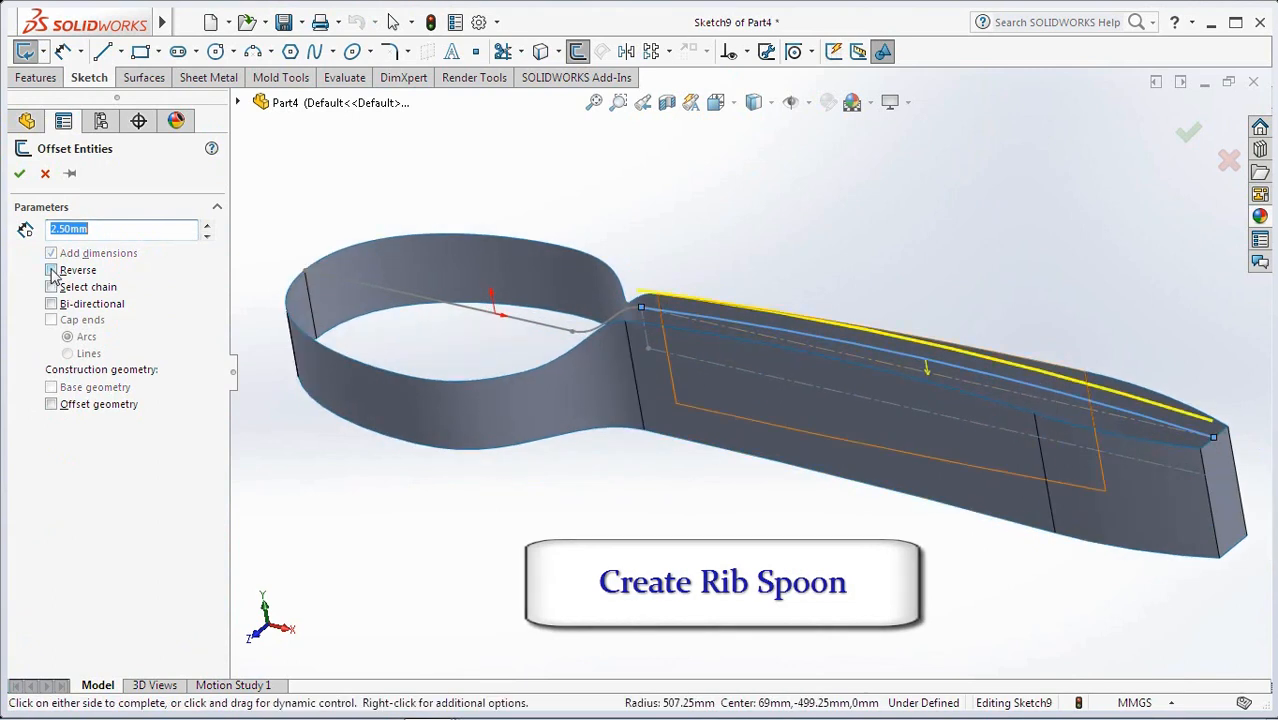
Offset the handle edges reversed and close the rib profile with an arc and a relation
{"action": "left_click", "coordinate": [52, 270]}
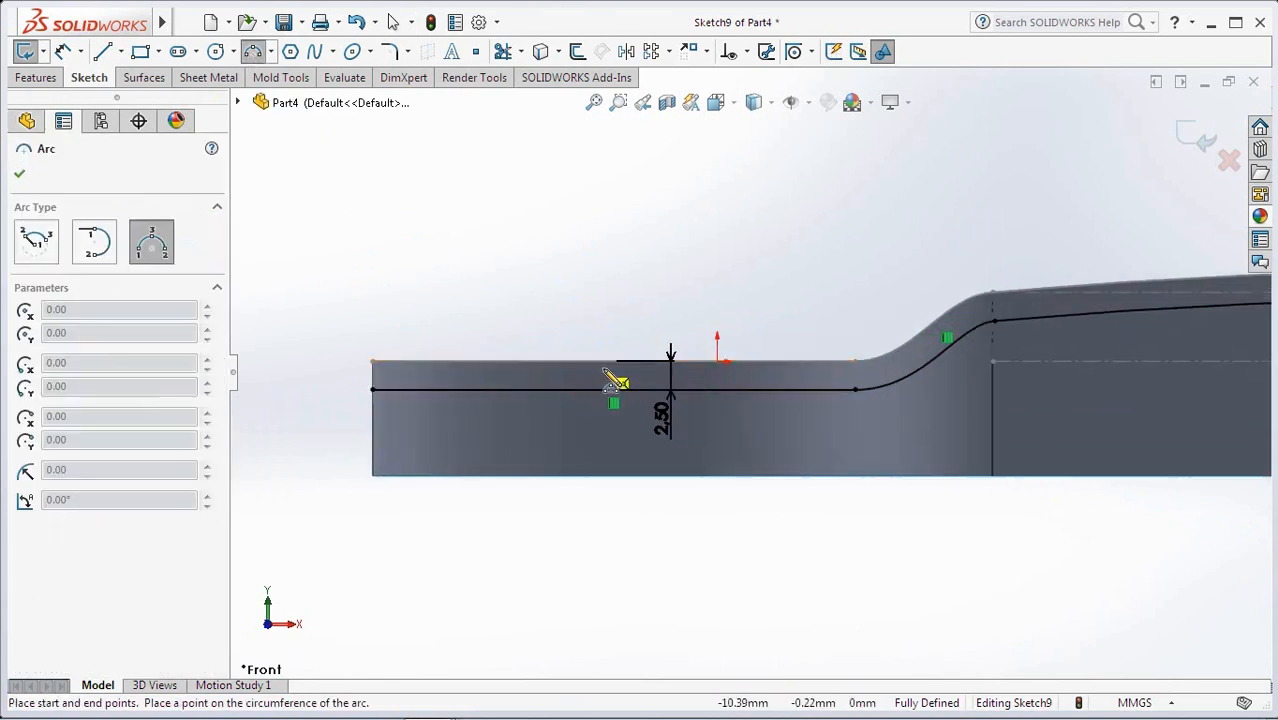
{"action": "left_click", "coordinate": [746, 52]}
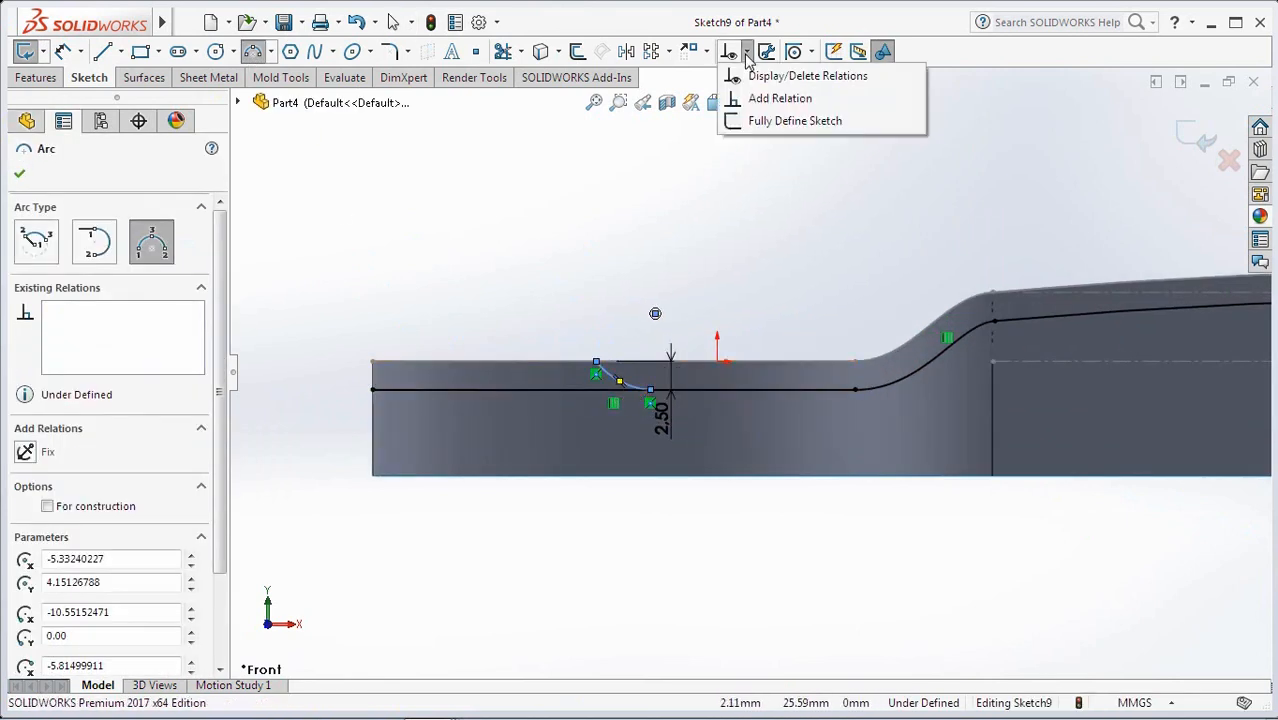
{"action": "left_click", "coordinate": [780, 98]}
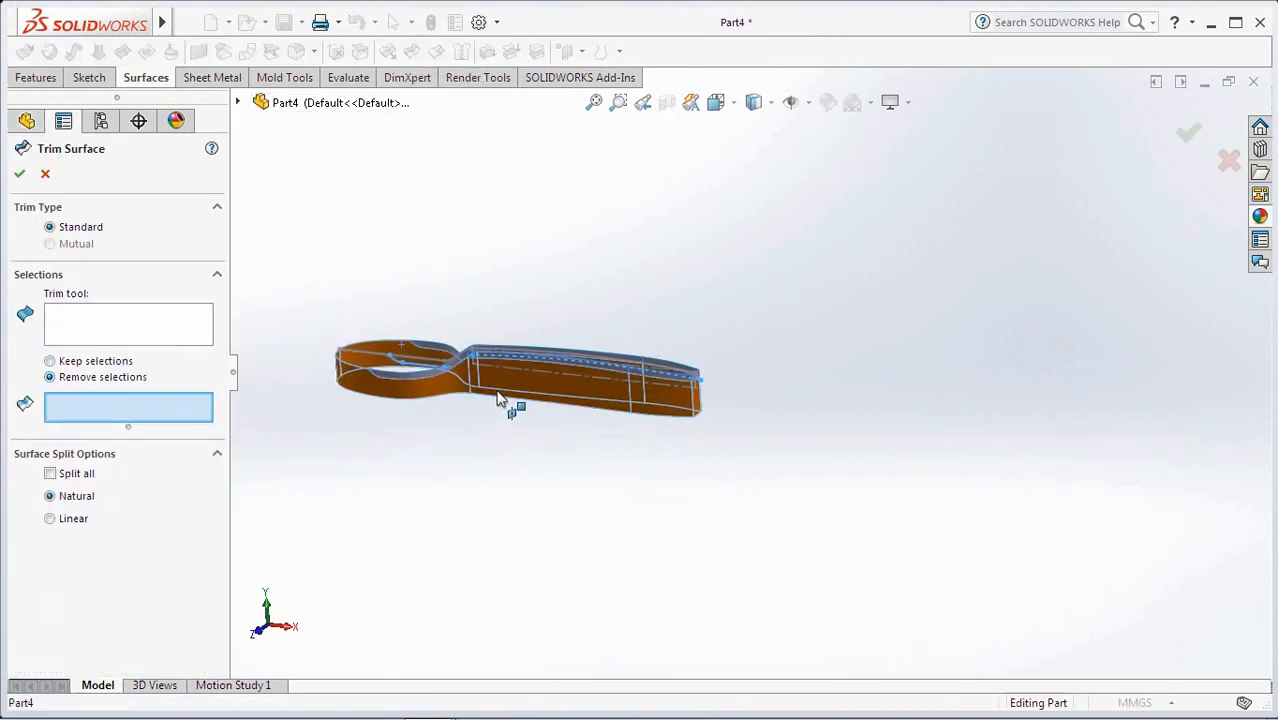
Trim the wall surfaces with Sketch9, removing the unwanted pieces to leave thin rib strips
{"action": "left_click", "coordinate": [18, 172]}
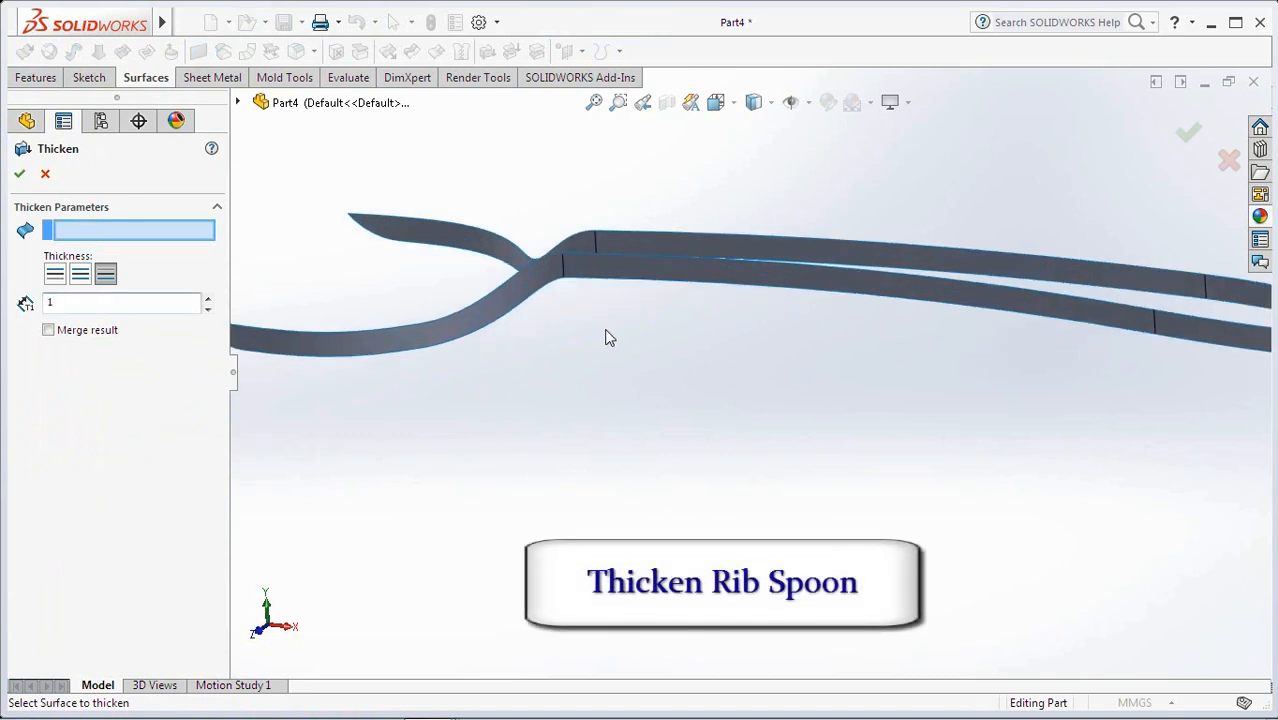
Thicken Surface-Trim2 into a 1.00 mm solid rib
{"action": "left_click", "coordinate": [490, 340]}
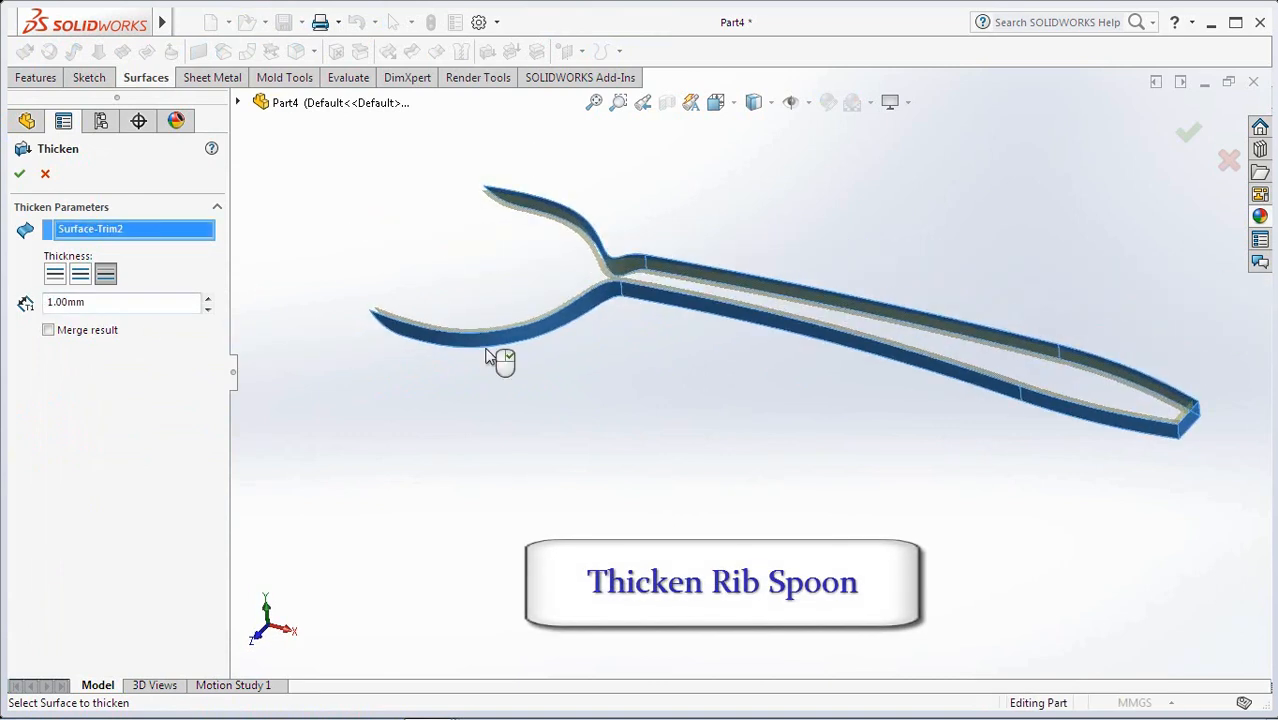
{"action": "left_click", "coordinate": [18, 172]}
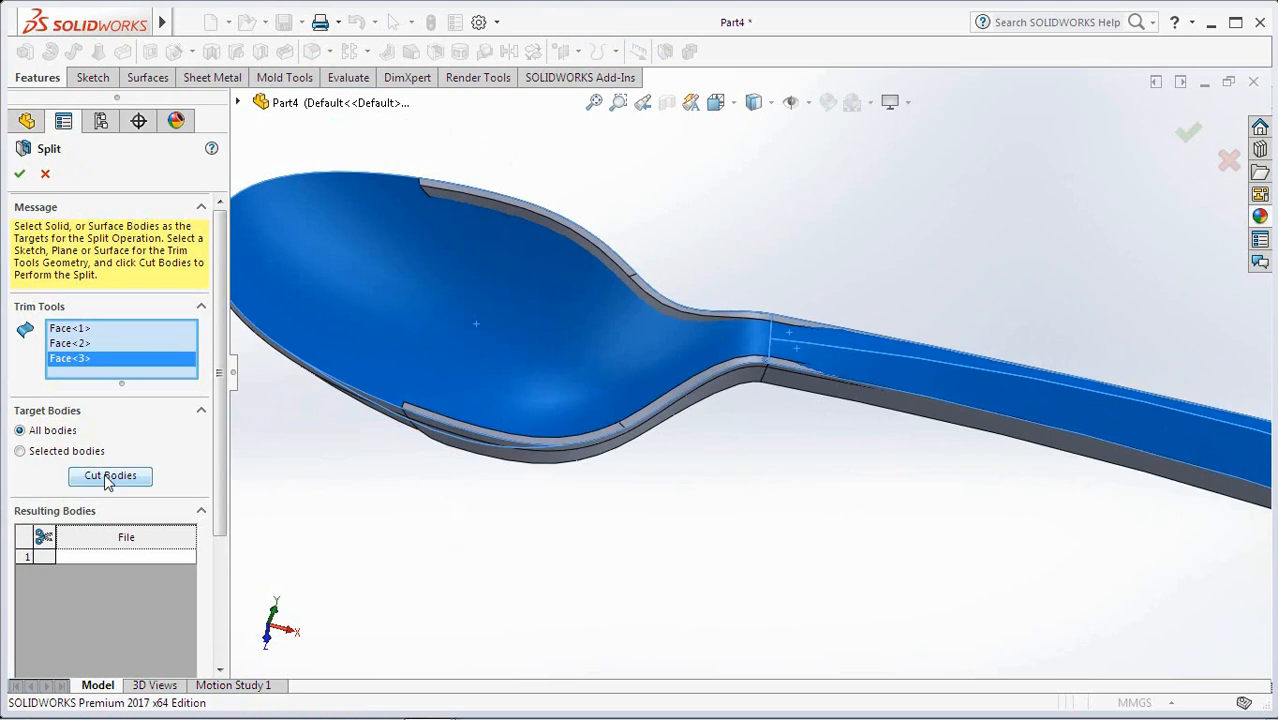
Cut the bodies with the chosen faces, keeping bodies 1 and 2 as Split1 and Split2
{"action": "left_click", "coordinate": [110, 476]}
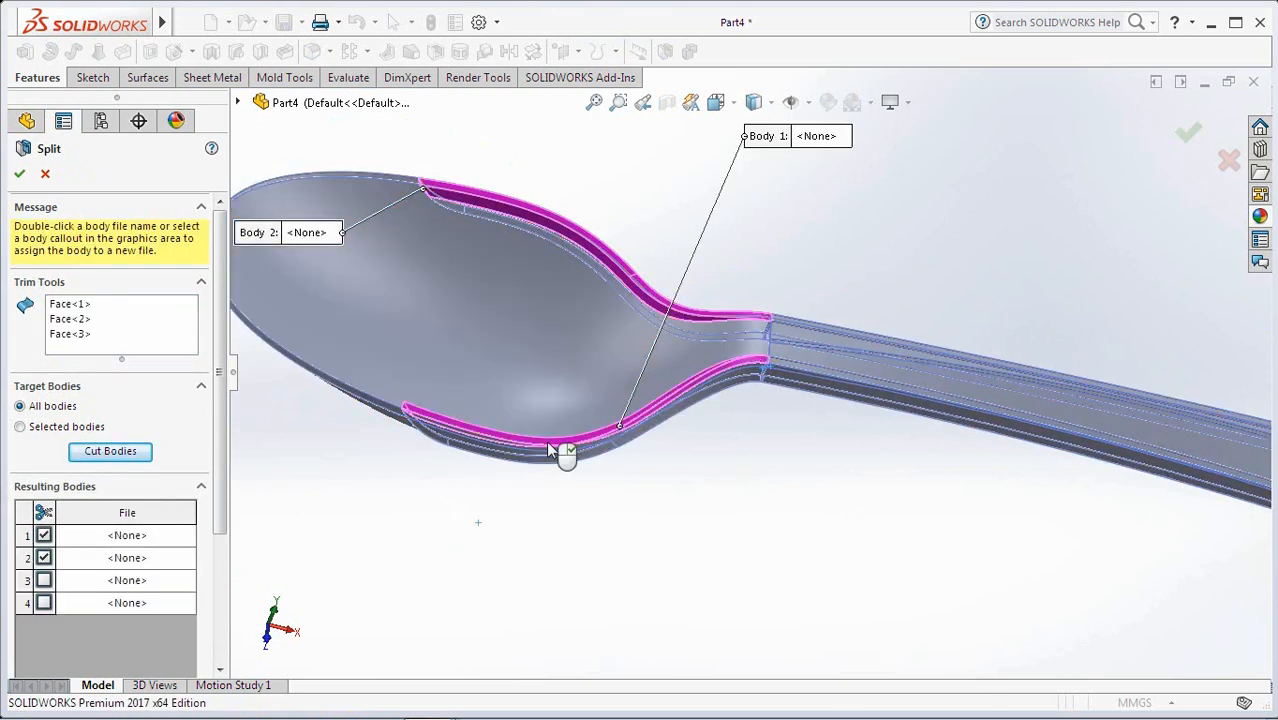
{"action": "left_click", "coordinate": [44, 580]}
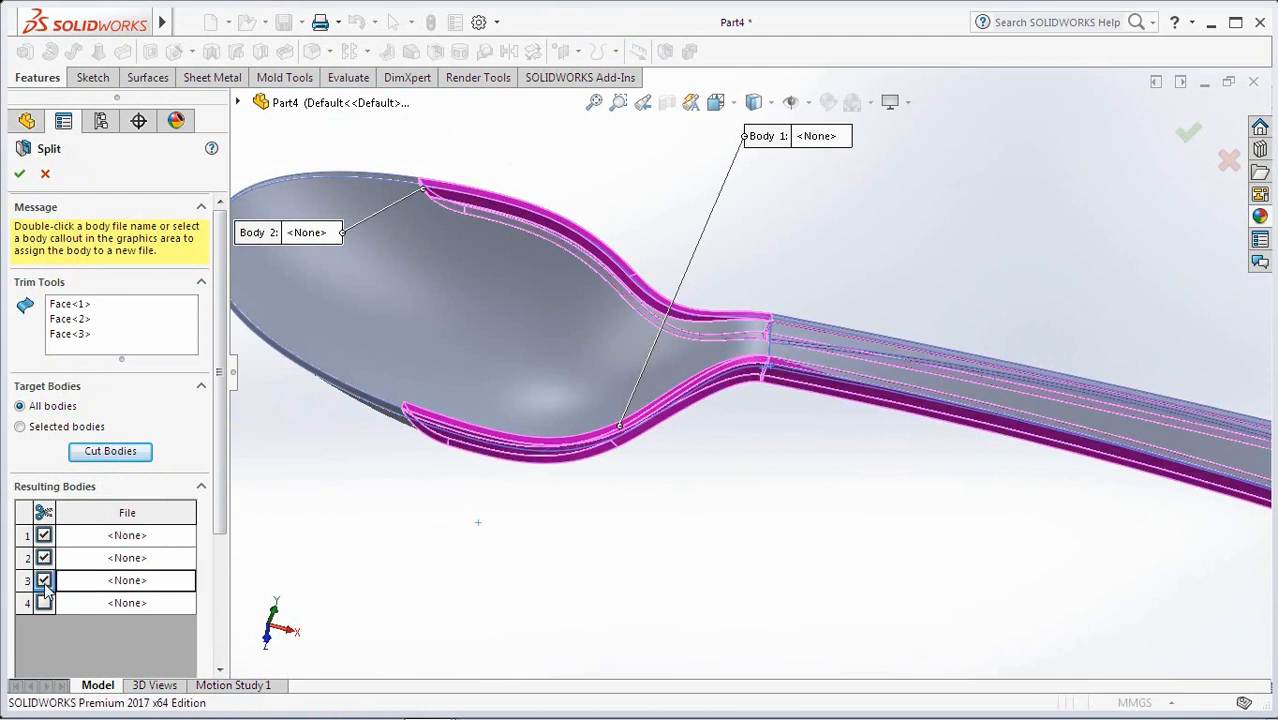
{"action": "left_click", "coordinate": [44, 580]}
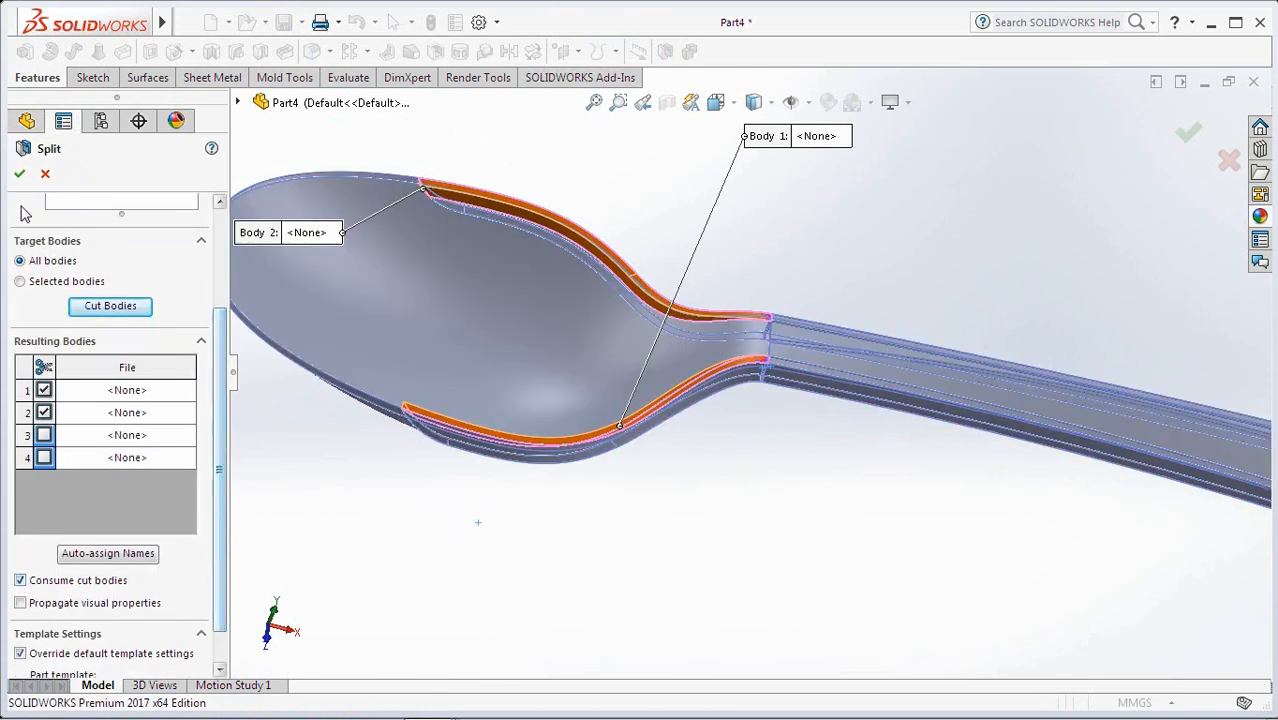
{"action": "left_click", "coordinate": [18, 172]}
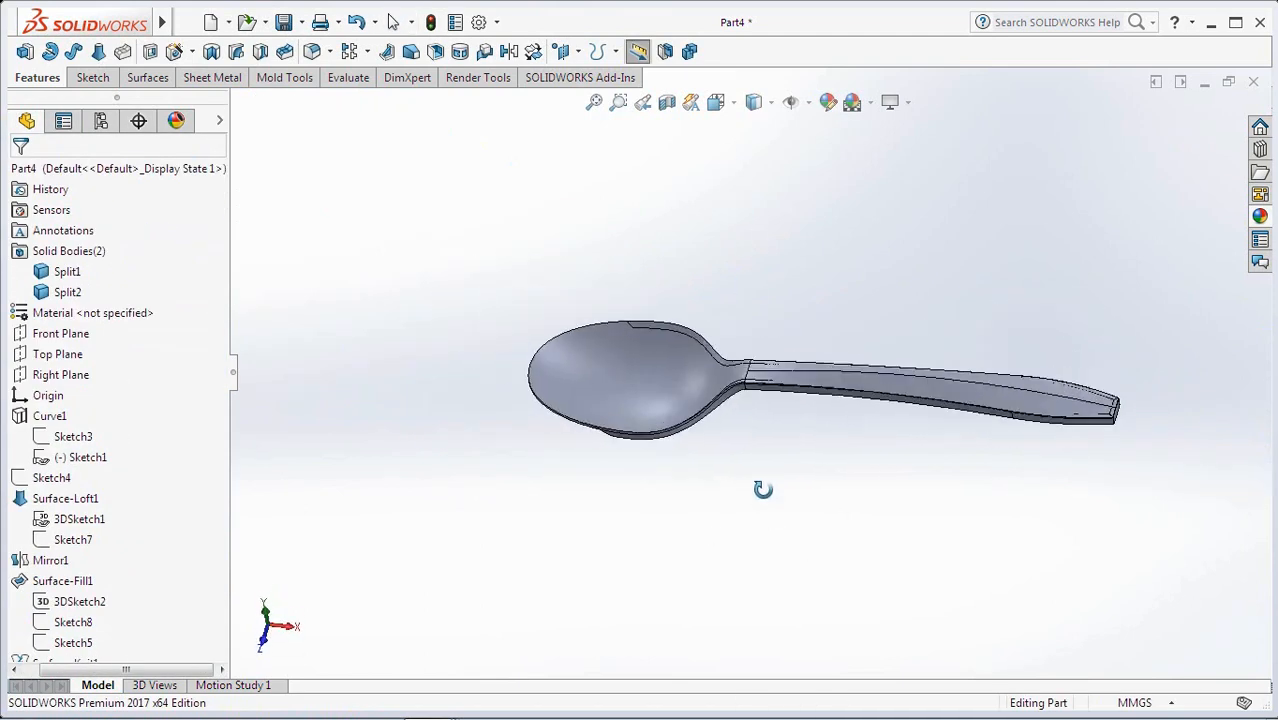
Combine Split1 and Split2 with Add into one spoon solid
{"action": "left_click", "coordinate": [688, 52]}
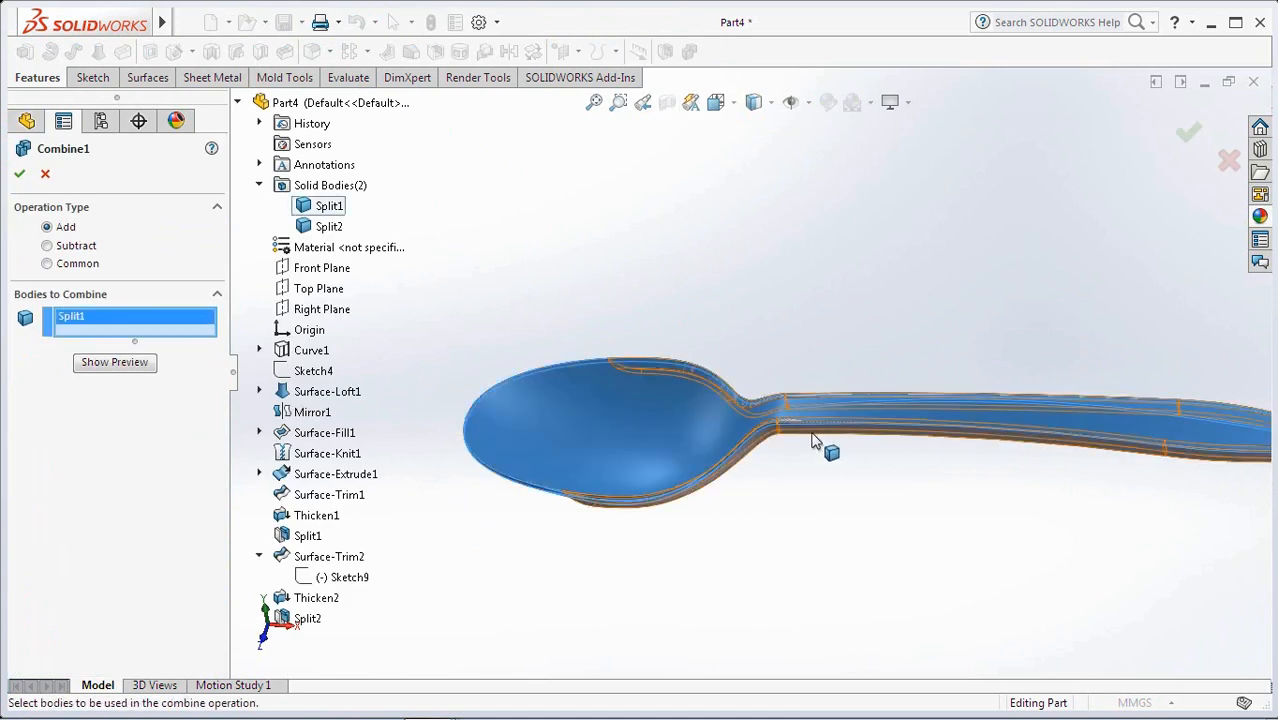
{"action": "left_click", "coordinate": [328, 226]}
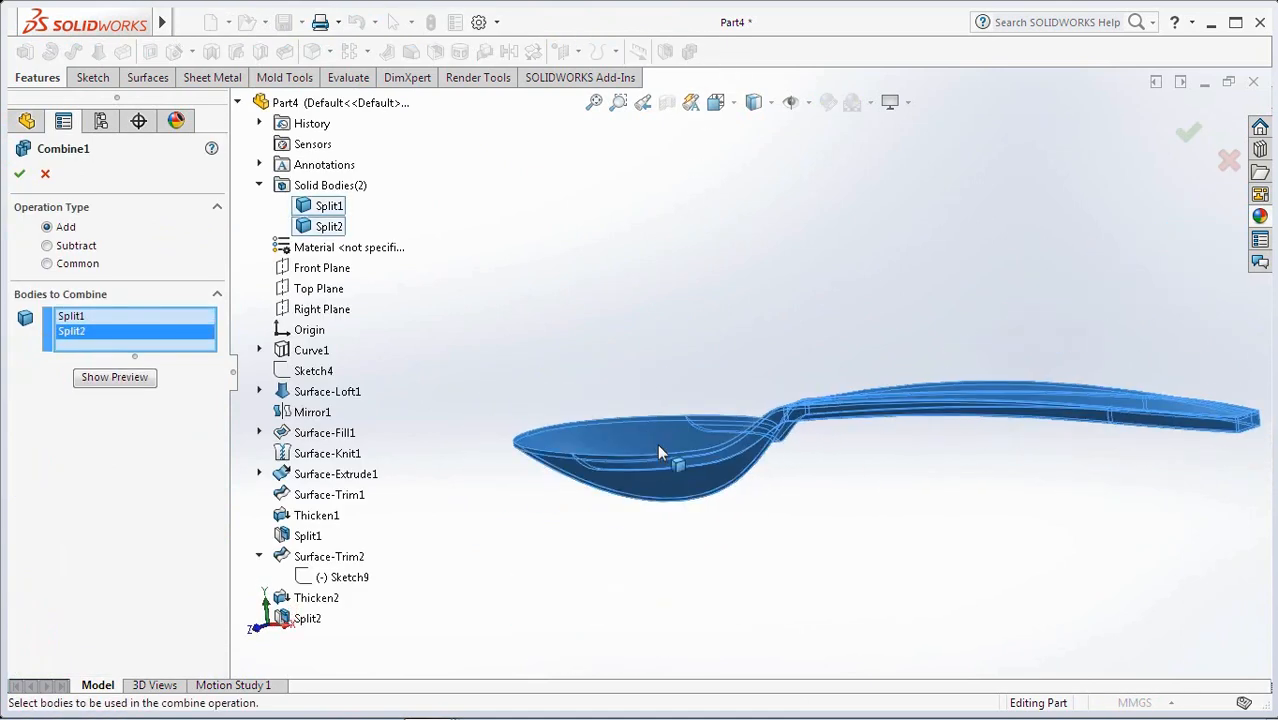
{"action": "left_click", "coordinate": [114, 376]}
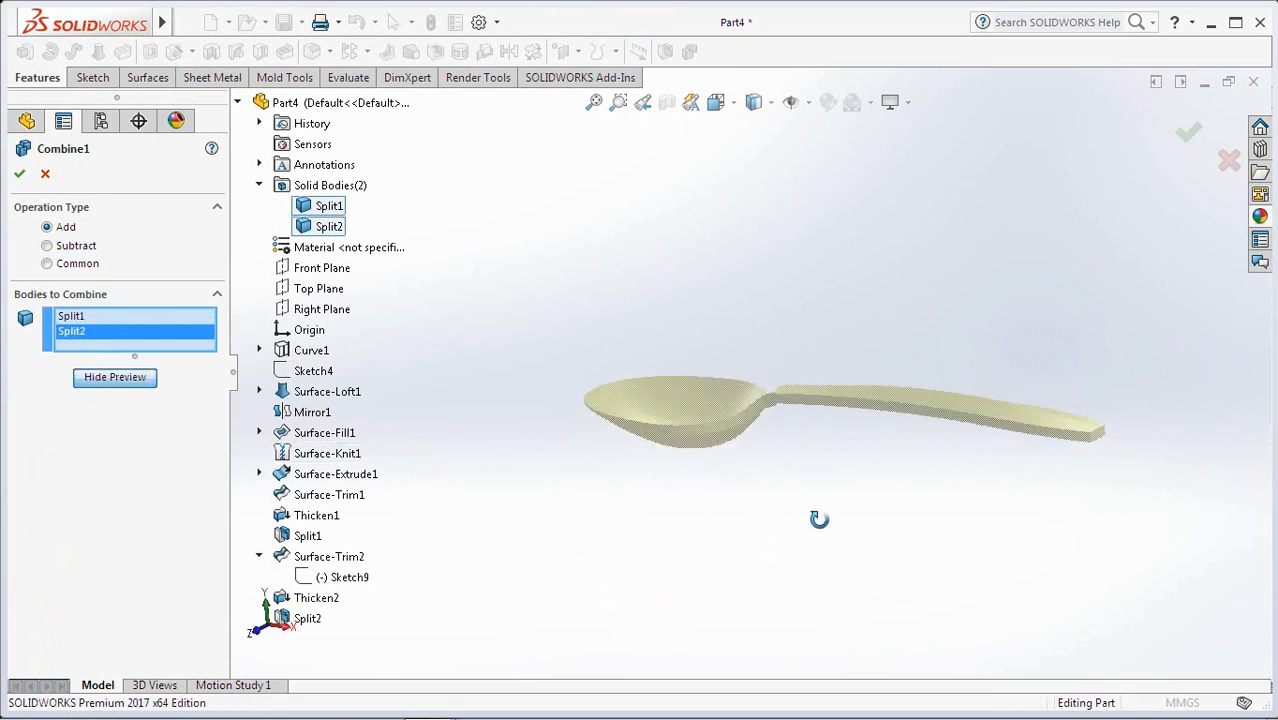
{"action": "left_click", "coordinate": [18, 172]}
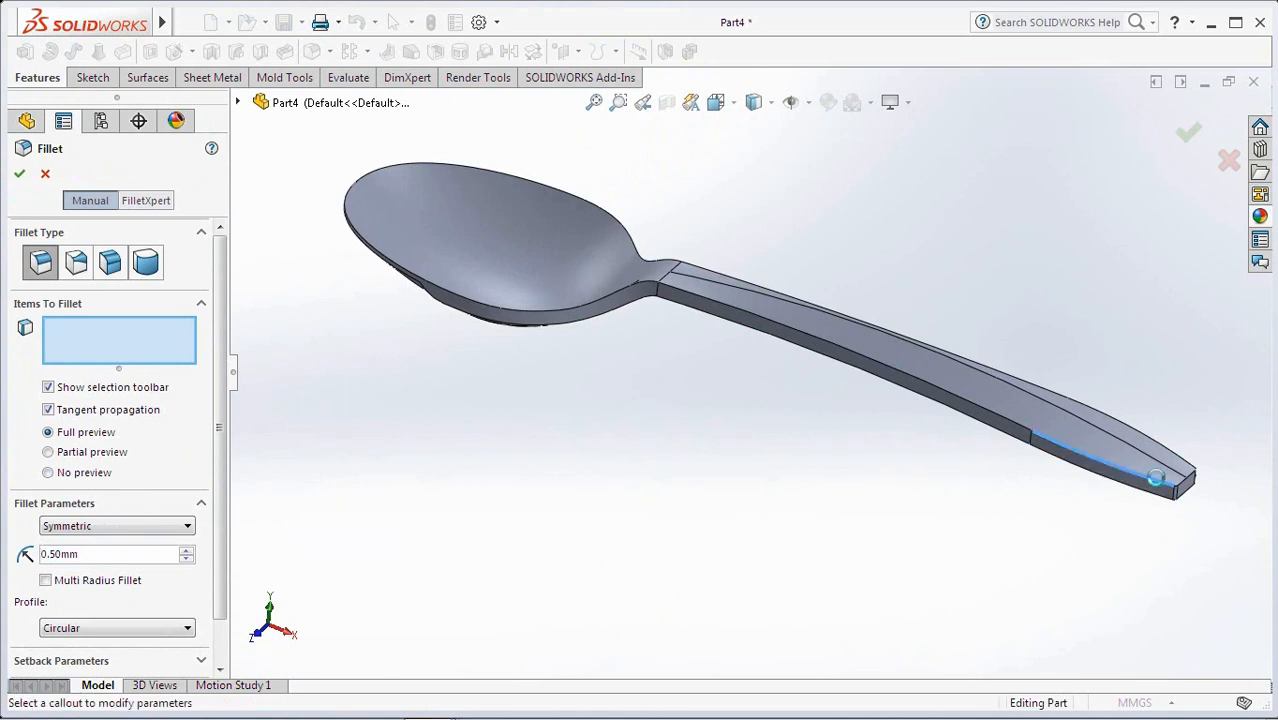
Fillet the handle end edge, then round the long handle edge with a 1 mm fillet
{"action": "left_click", "coordinate": [1156, 476]}
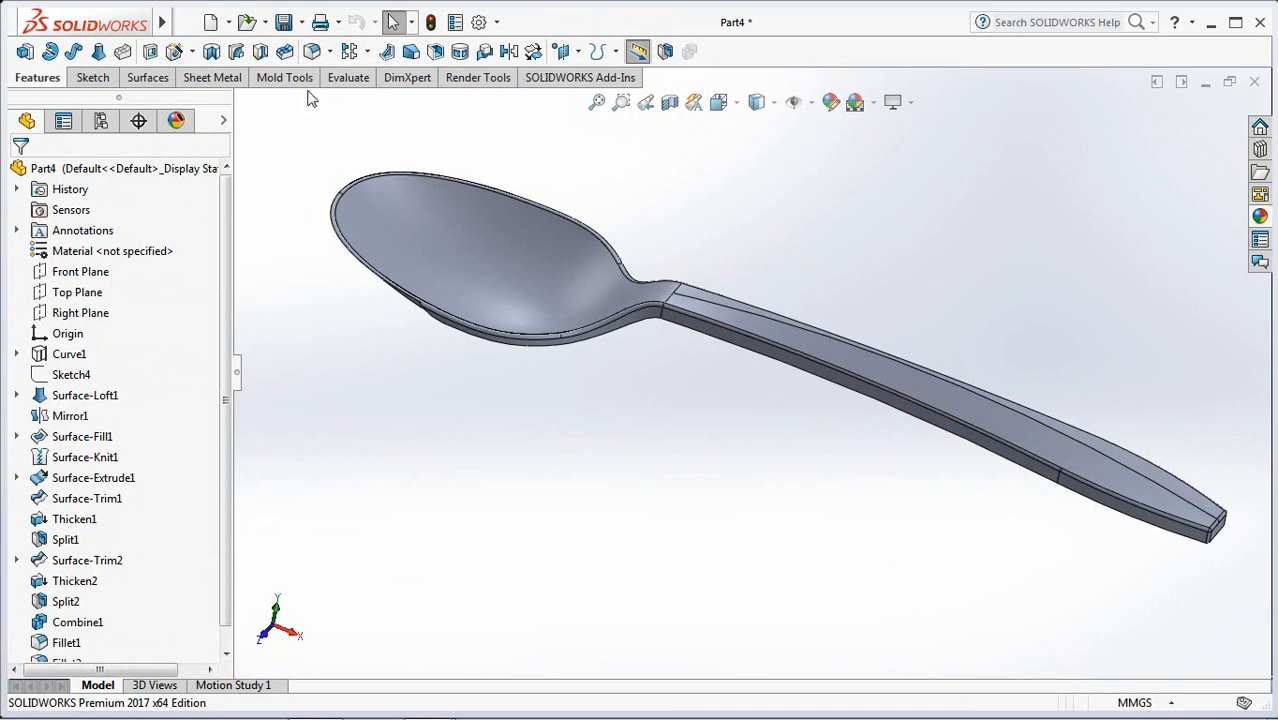
{"action": "left_click", "coordinate": [312, 52]}
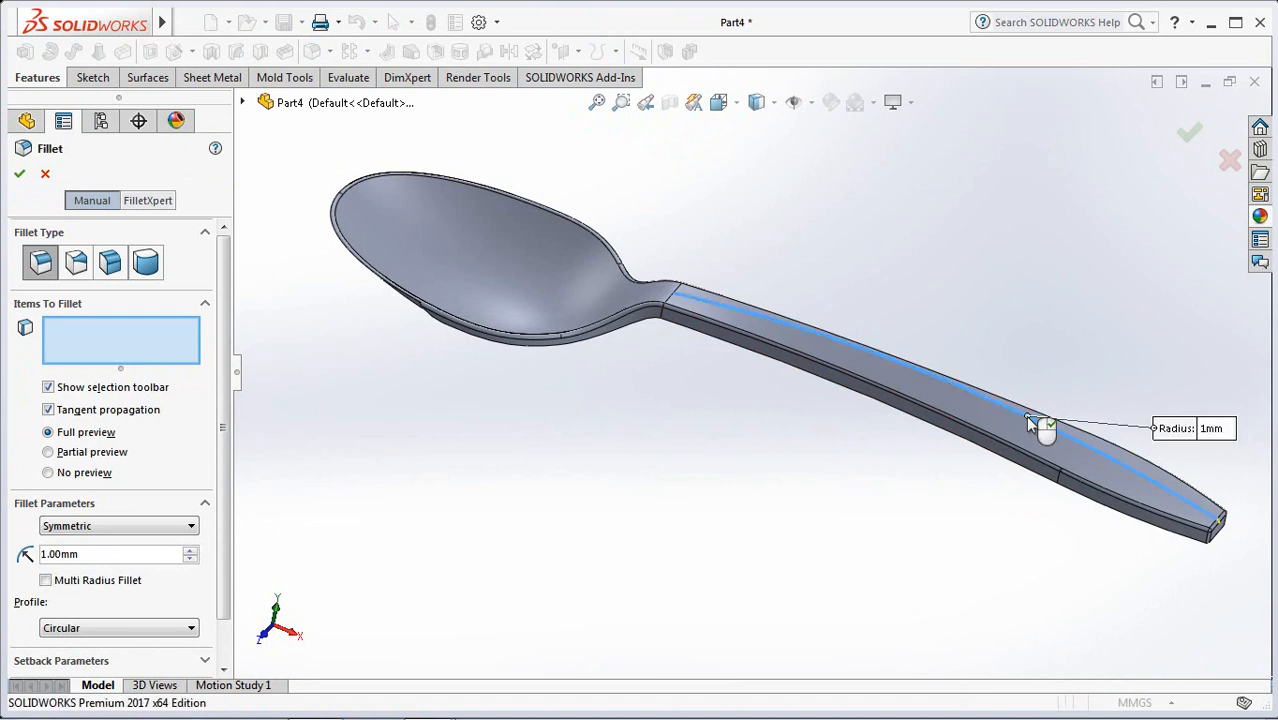
{"action": "left_click", "coordinate": [1040, 424]}
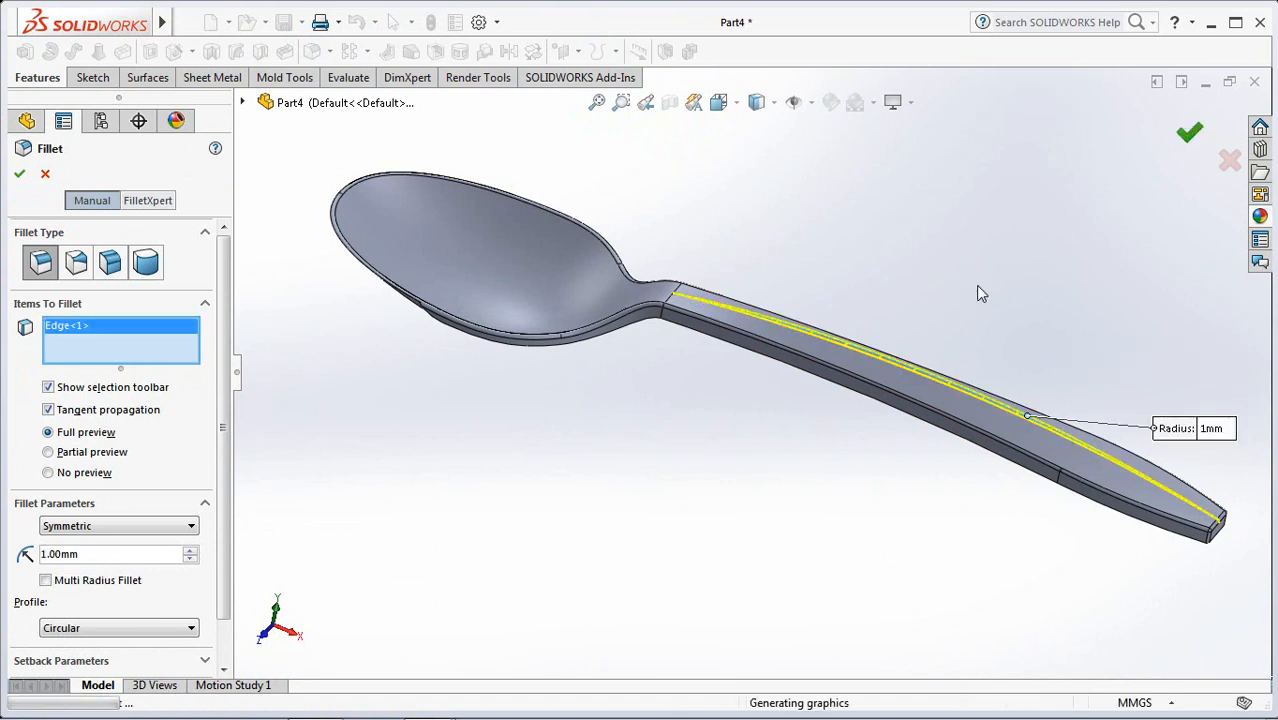
{"action": "left_click", "coordinate": [1188, 132]}
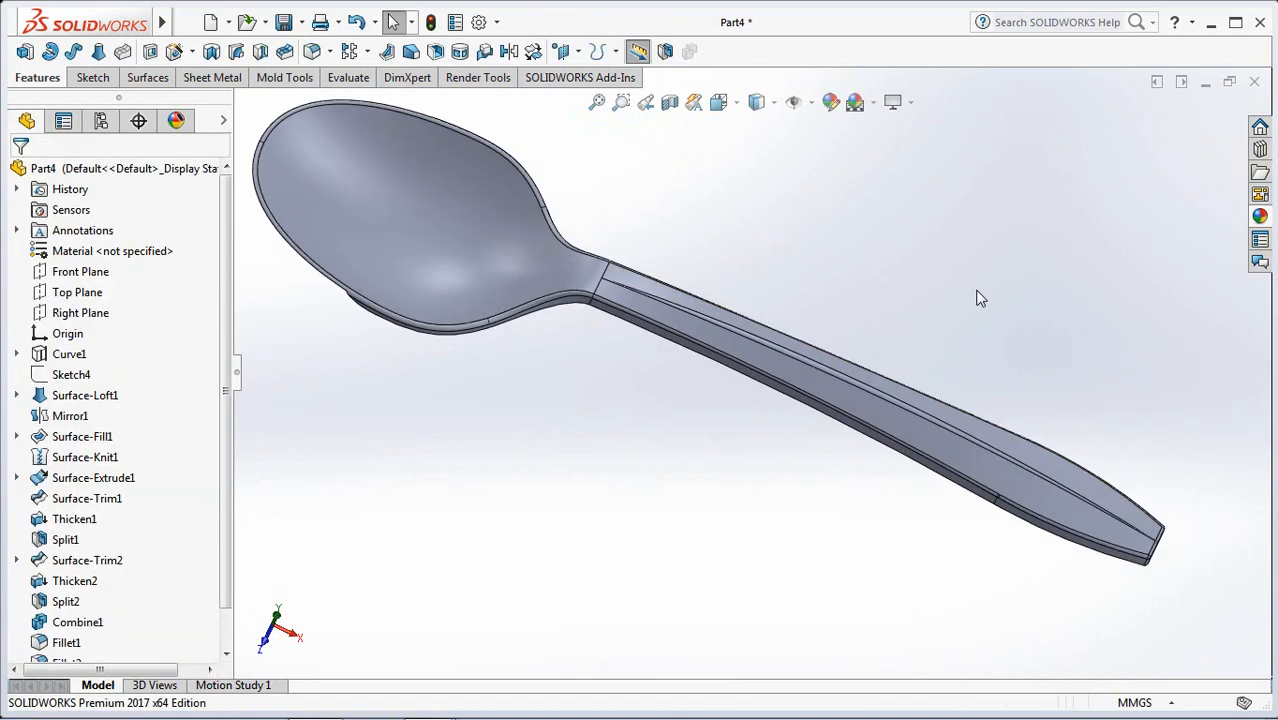